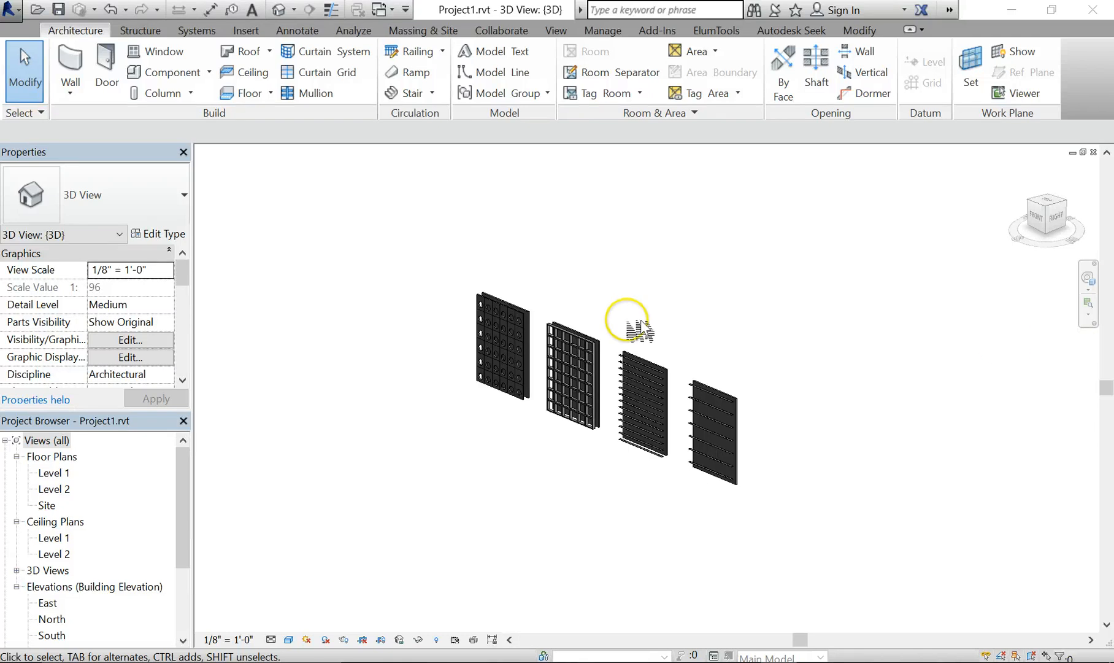
mouse_move(750, 334)
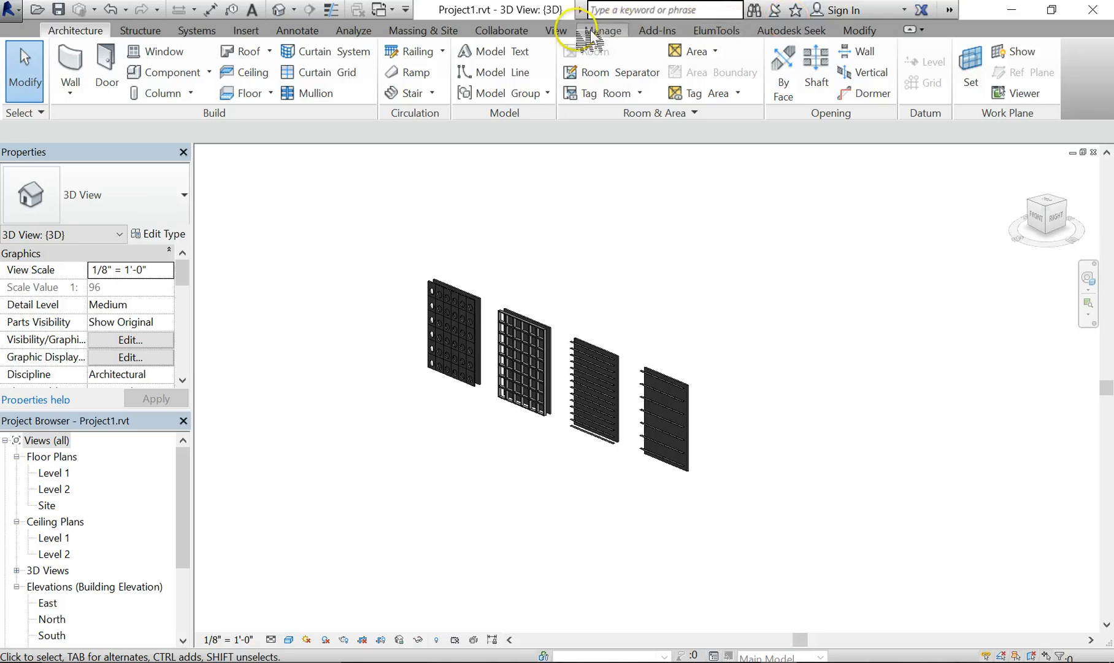
mouse_move(416, 34)
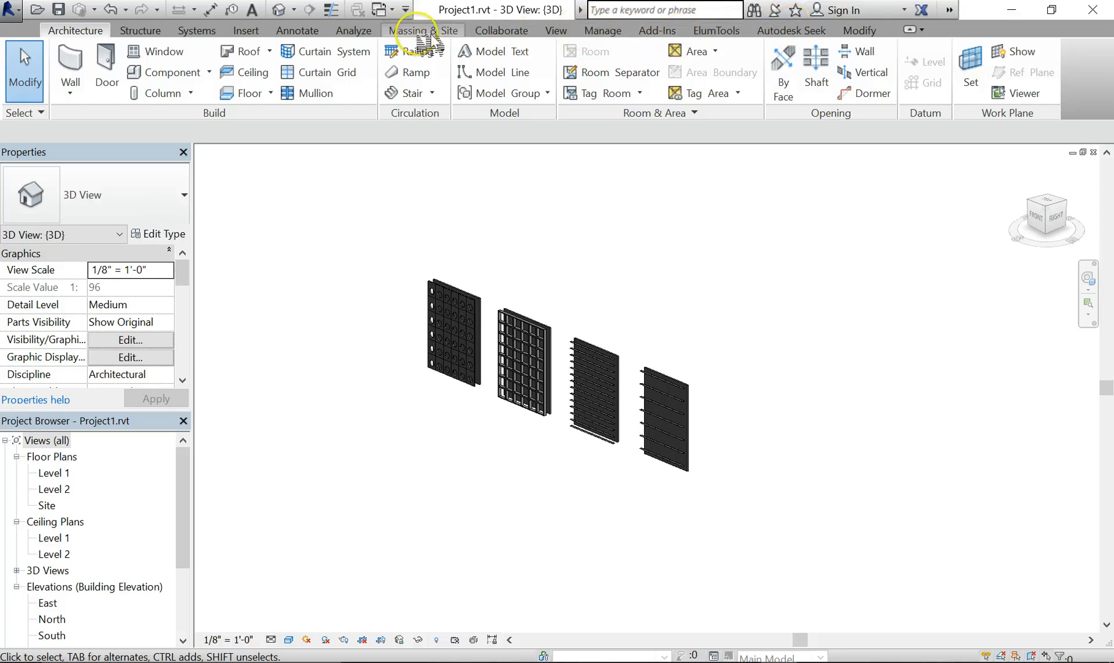
Step: Show Revit's Analyze tools, including the Solar Analysis command
click(352, 31)
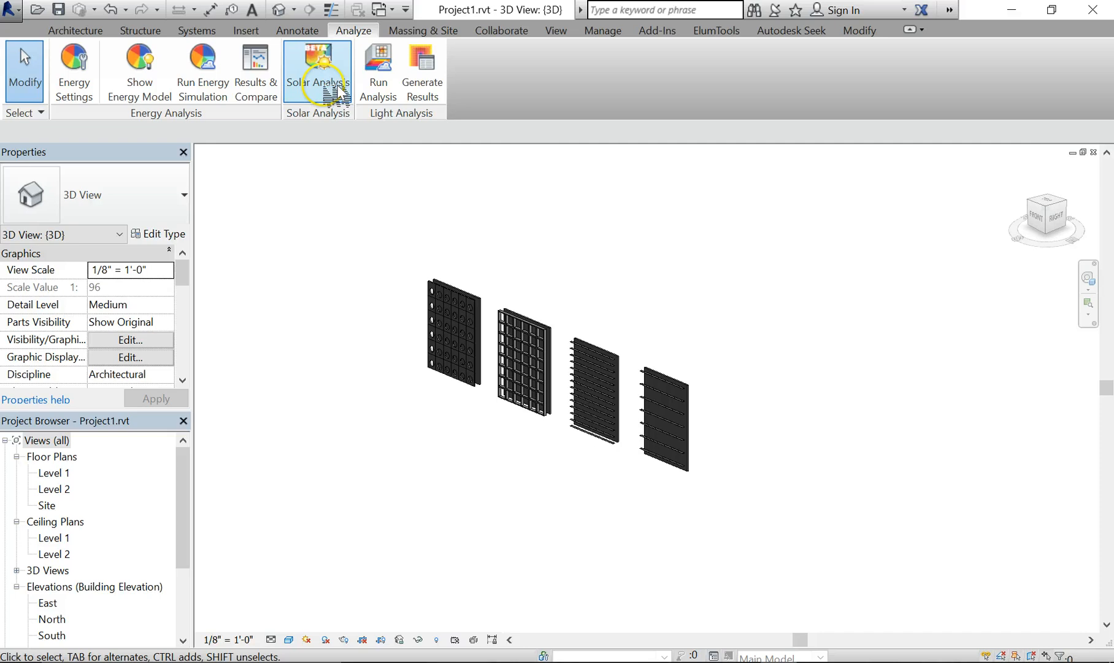
mouse_move(359, 143)
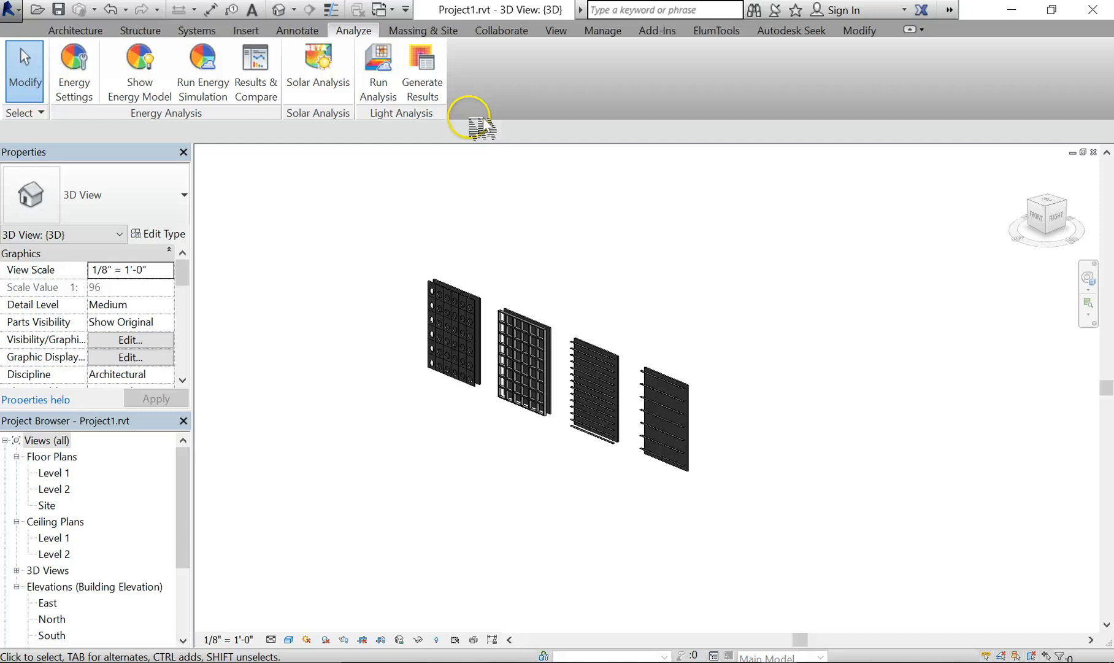
mouse_move(546, 197)
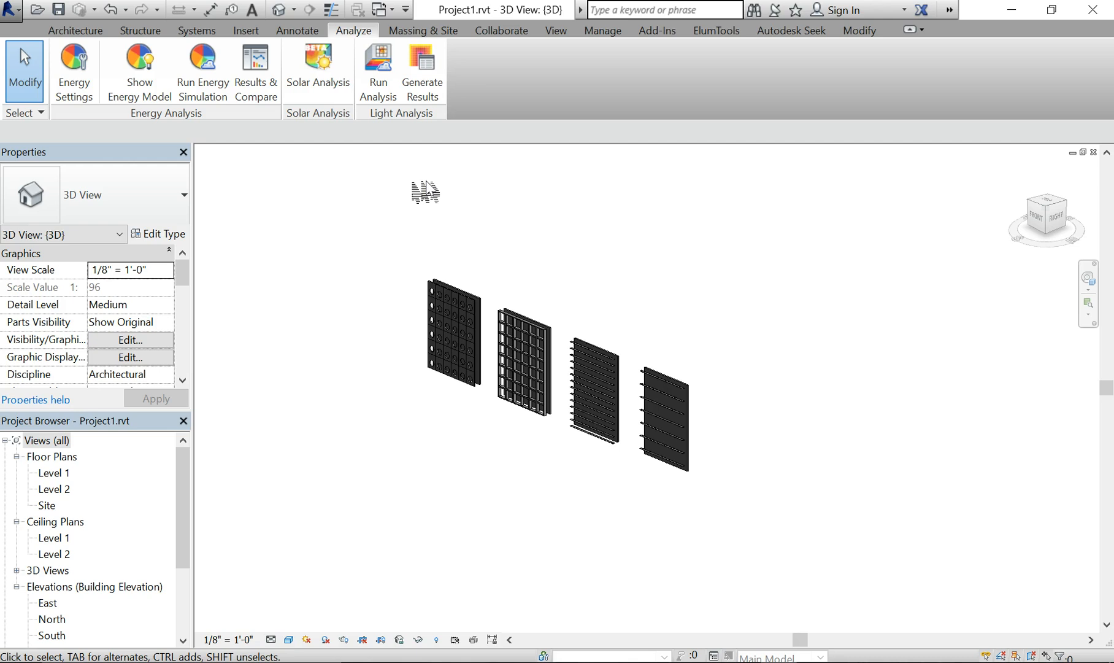
mouse_move(316, 64)
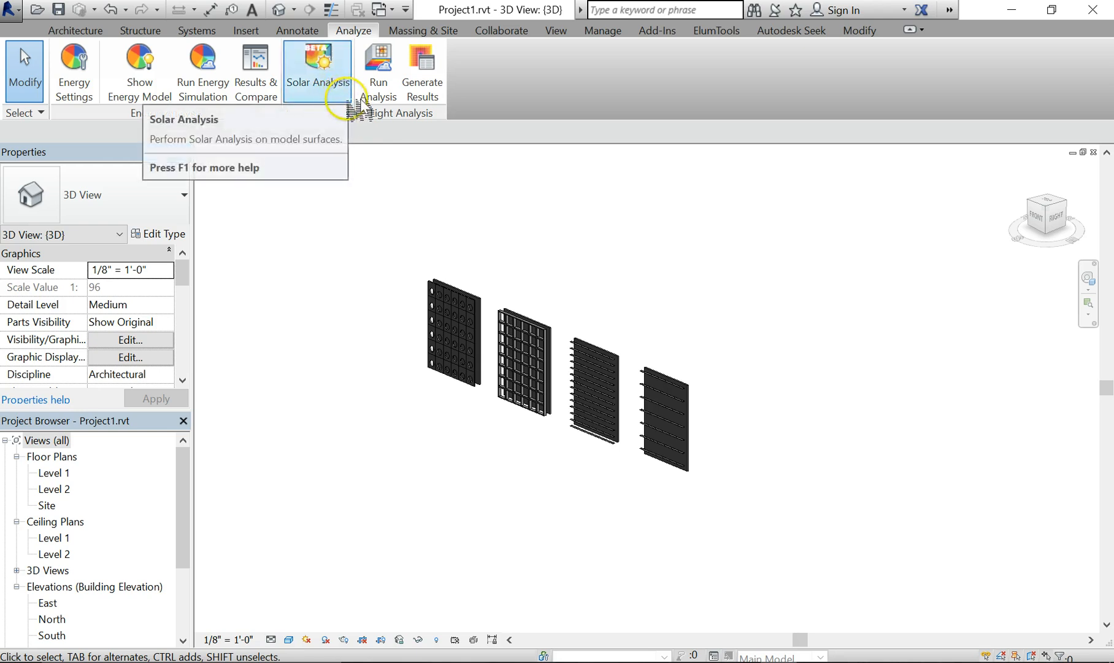
mouse_move(334, 116)
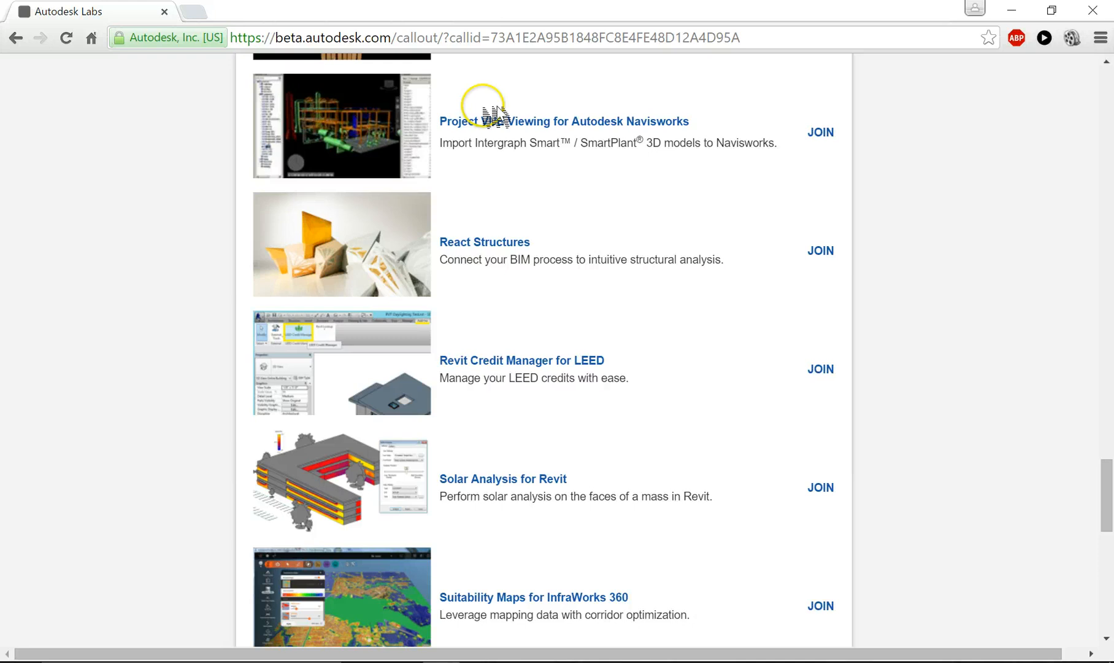
mouse_move(469, 585)
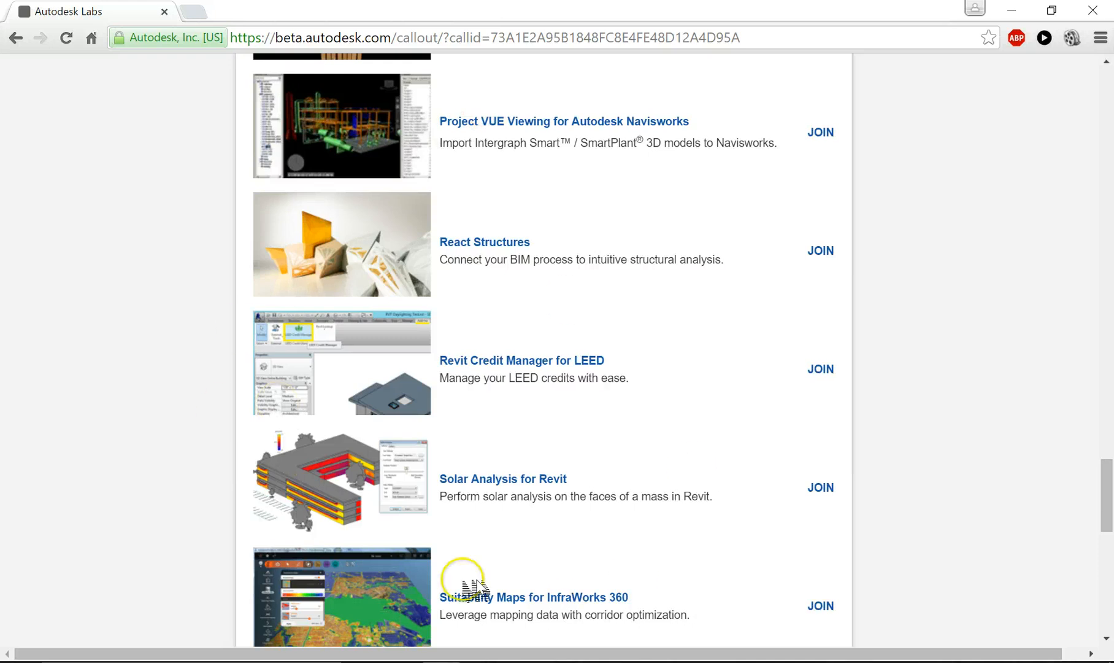
mouse_move(274, 468)
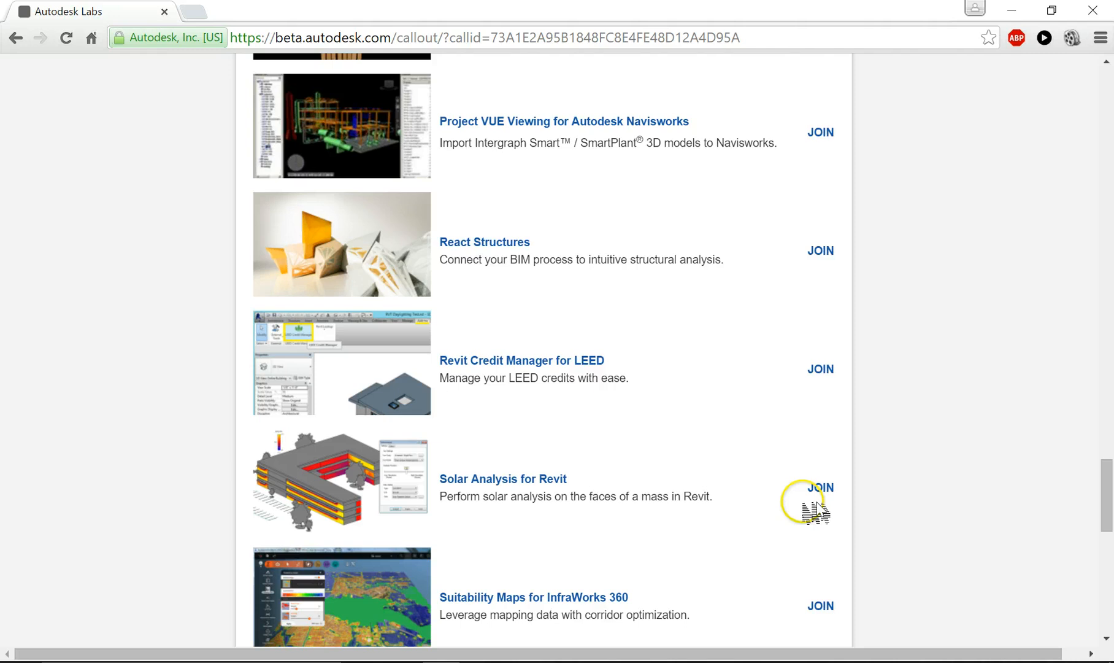
mouse_move(679, 461)
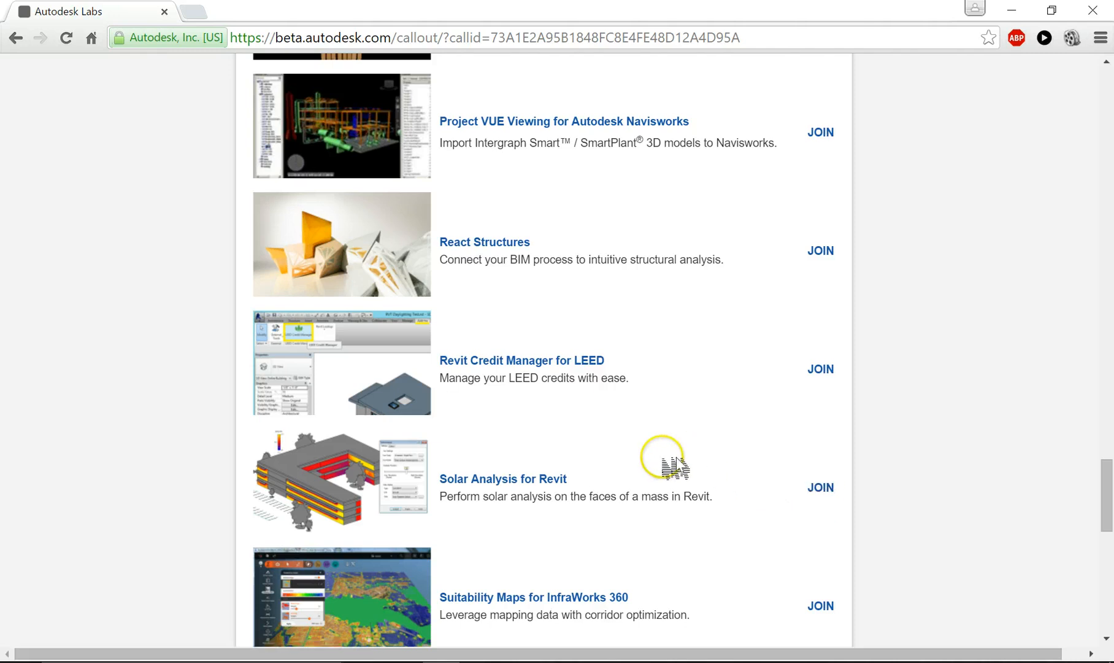
Step: Scroll the Autodesk Labs page down to the Solar Analysis for Revit entry
scroll(down, 3)
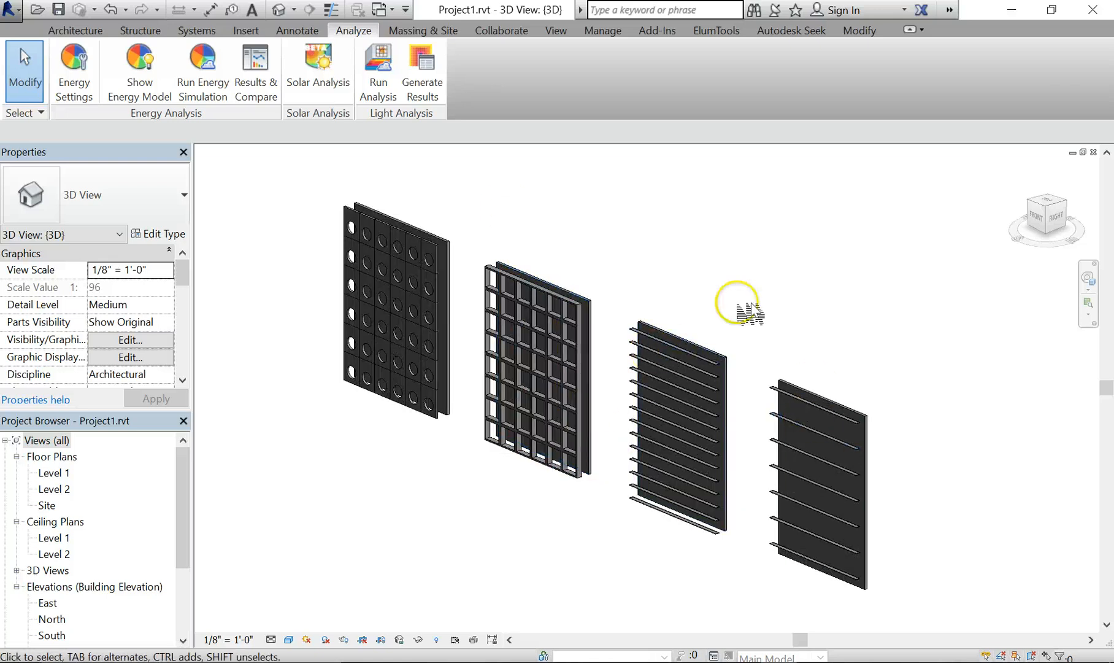
mouse_move(838, 593)
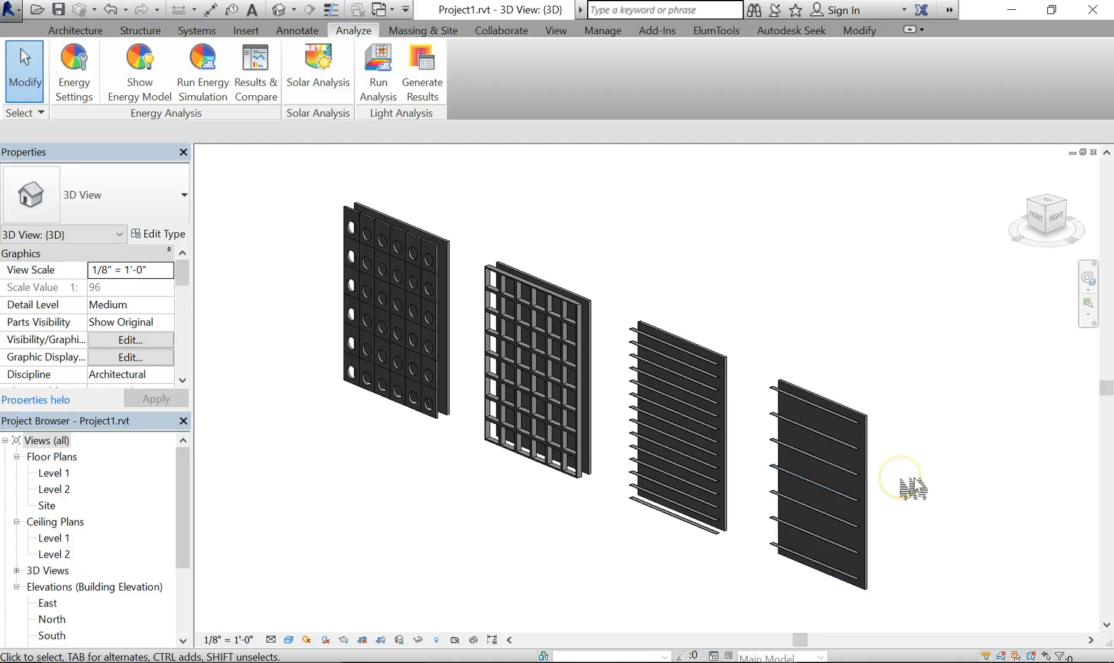
mouse_move(643, 218)
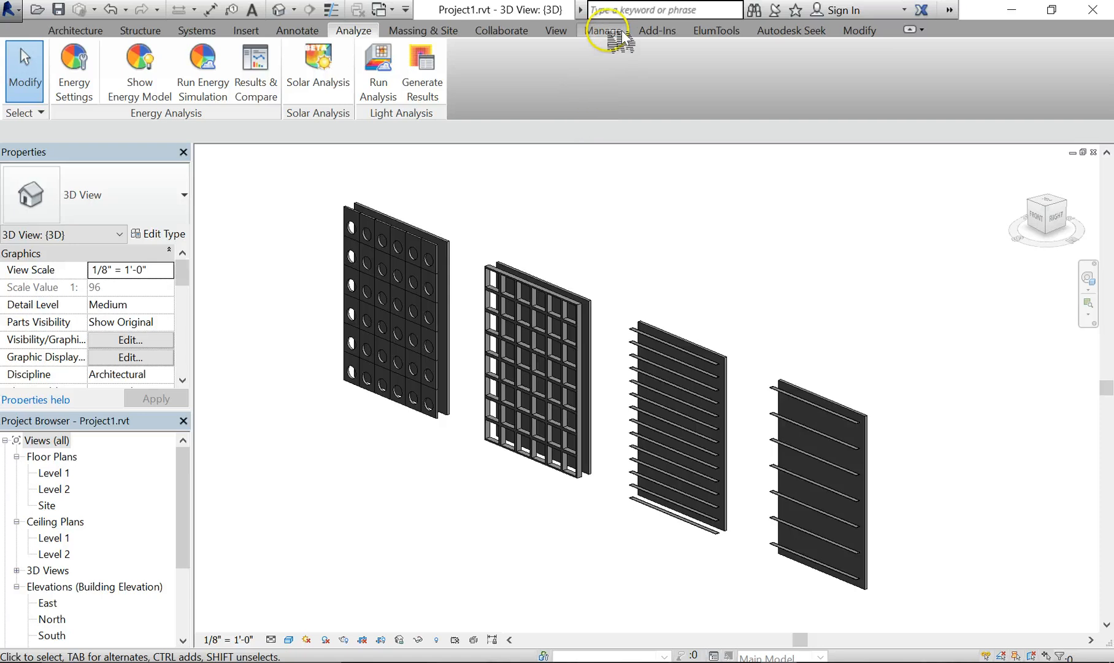
Step: Show the Manage tools with the project location settings
click(605, 29)
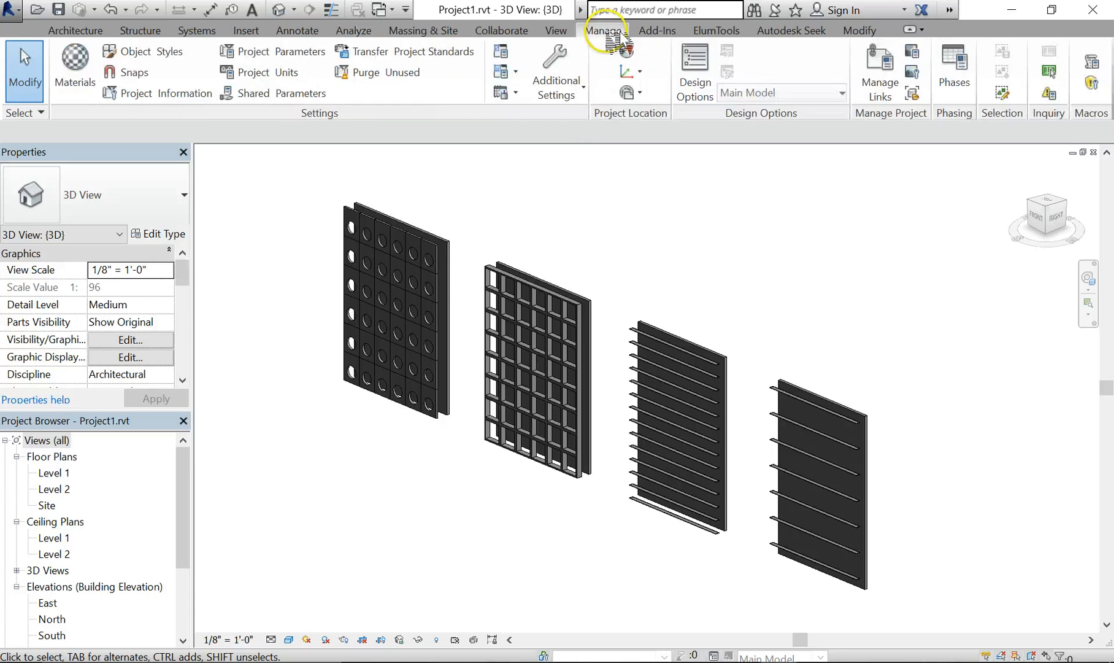
click(629, 92)
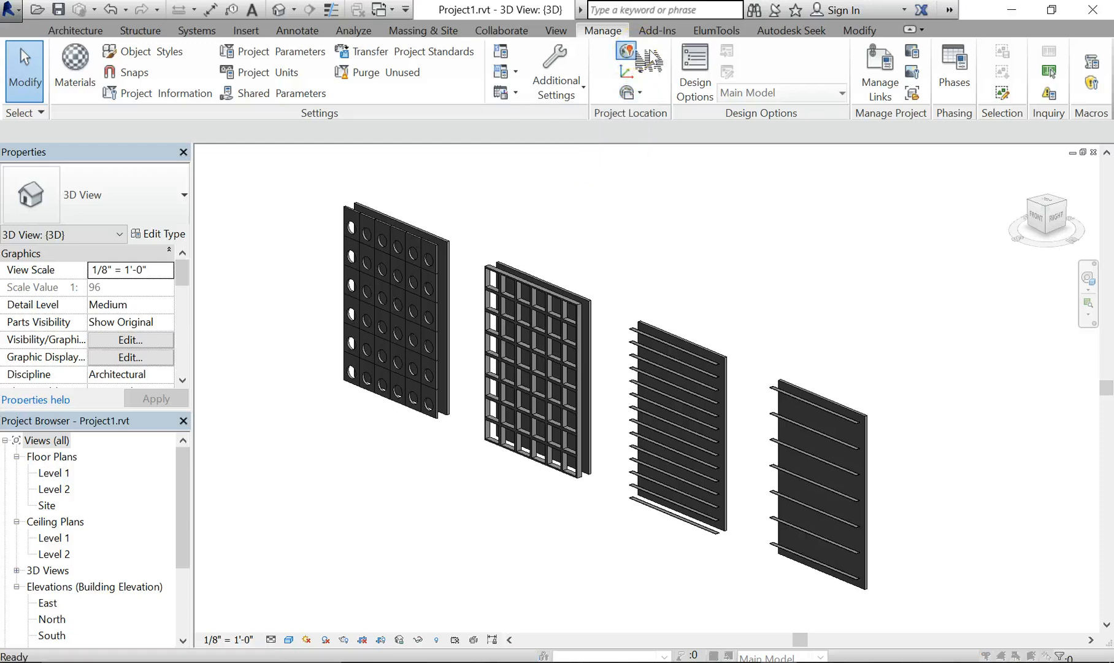
Step: Search the project address 'Philadelphia, PA, USA' in the Location dialog
click(626, 51)
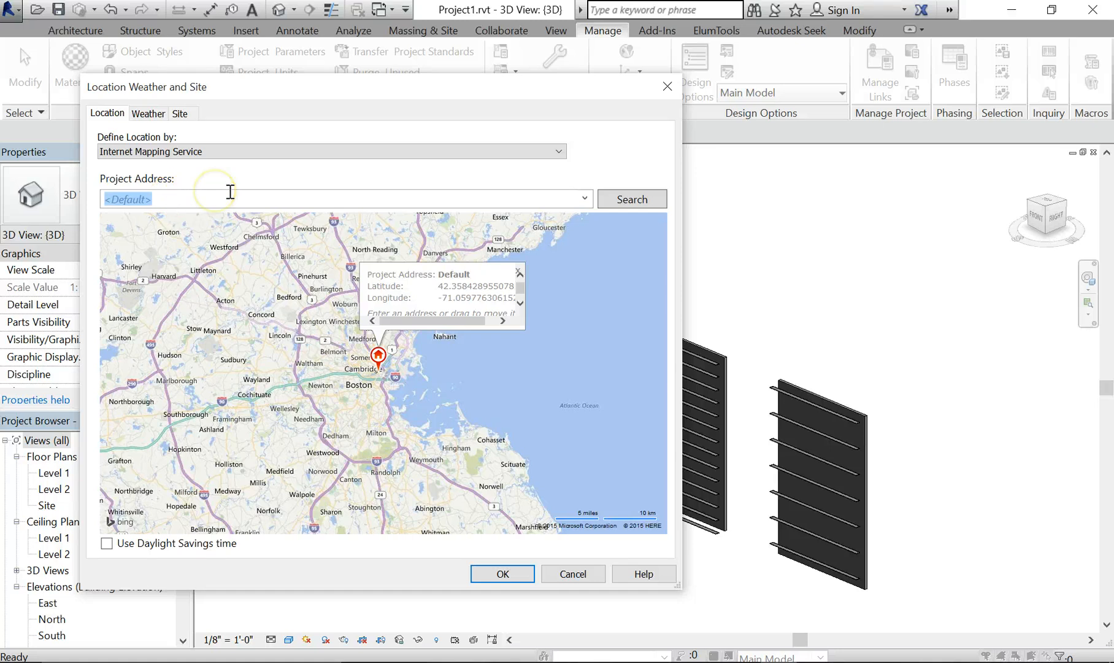
text(Philadelphia, PA, USA)
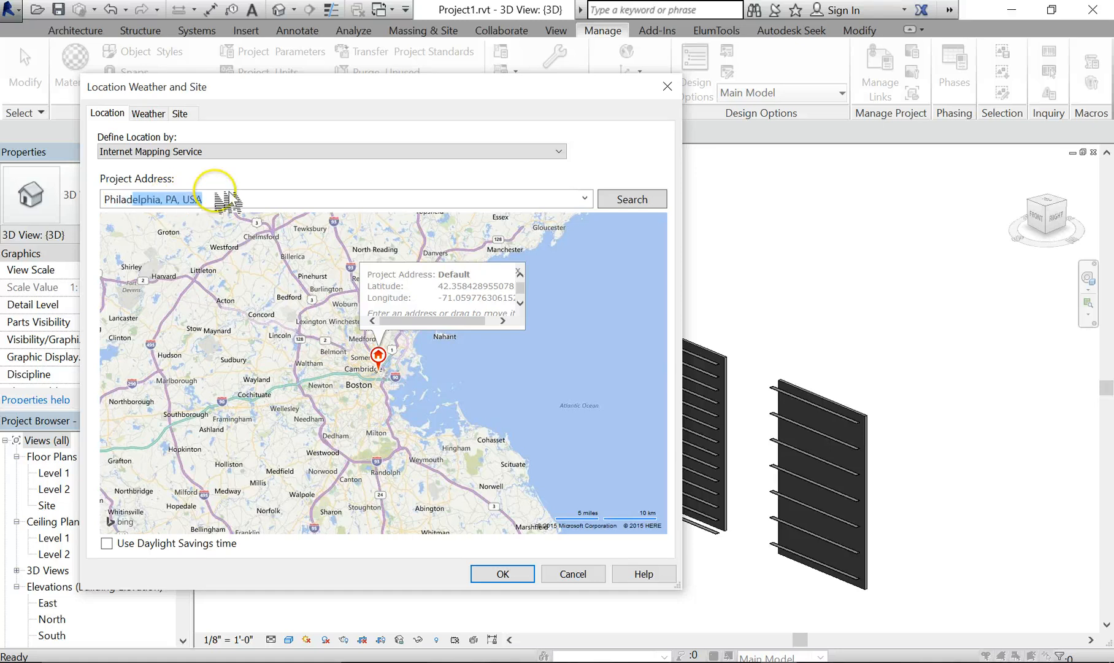
click(631, 198)
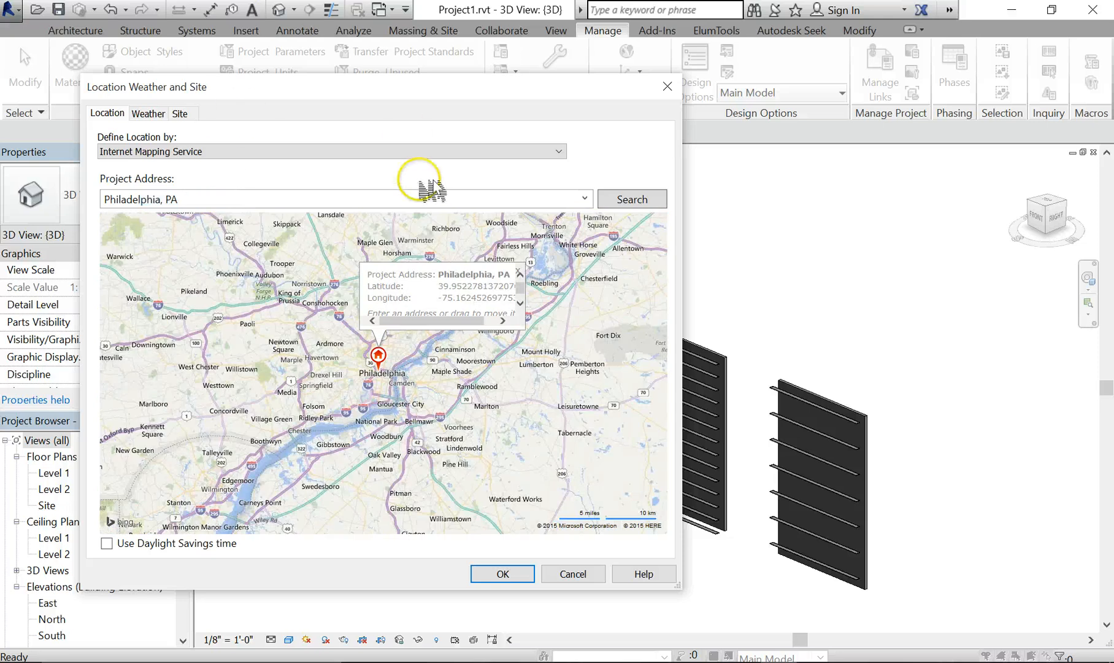
drag(423, 185, 398, 376)
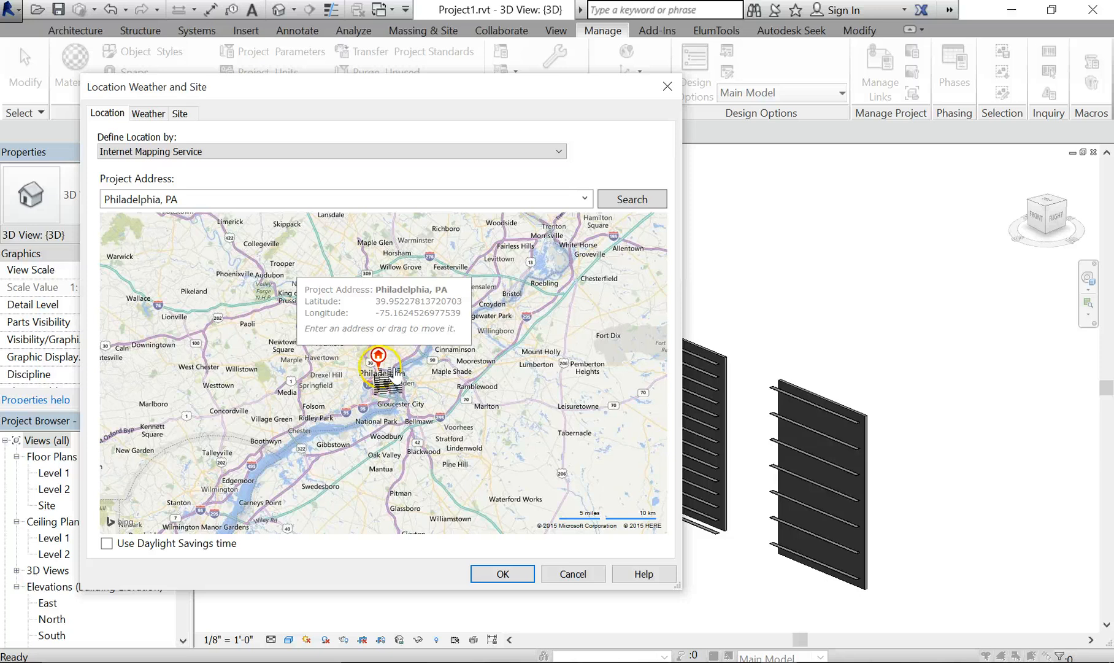
Step: Adjust the map pin, reset it to Philadelphia, PA and confirm the project location
drag(378, 357, 369, 389)
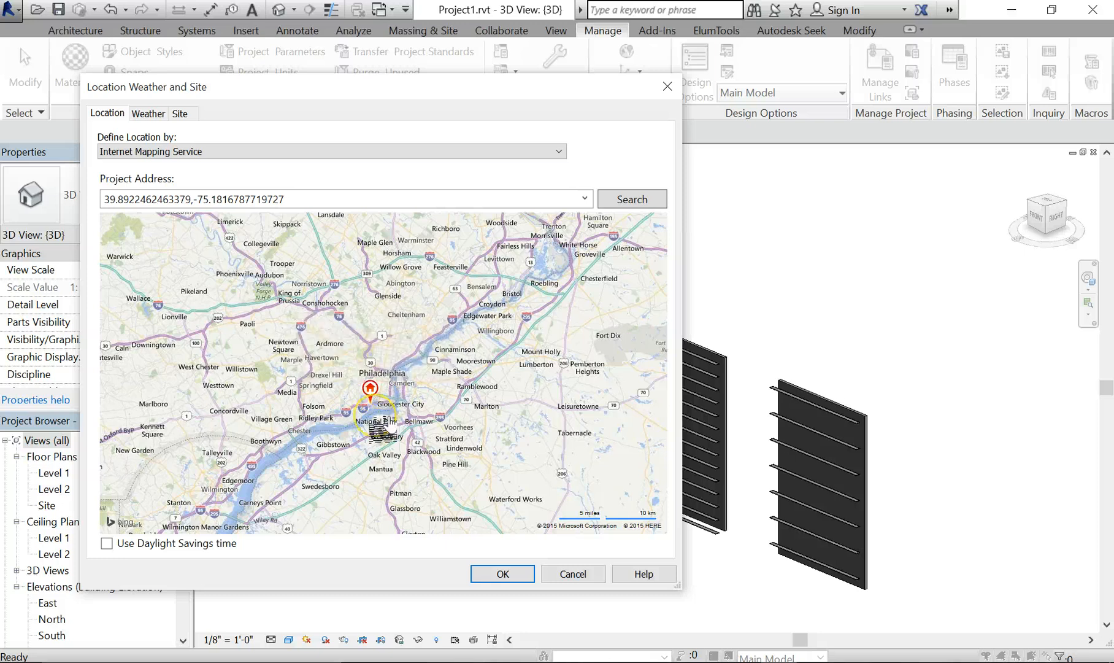
drag(369, 389, 357, 413)
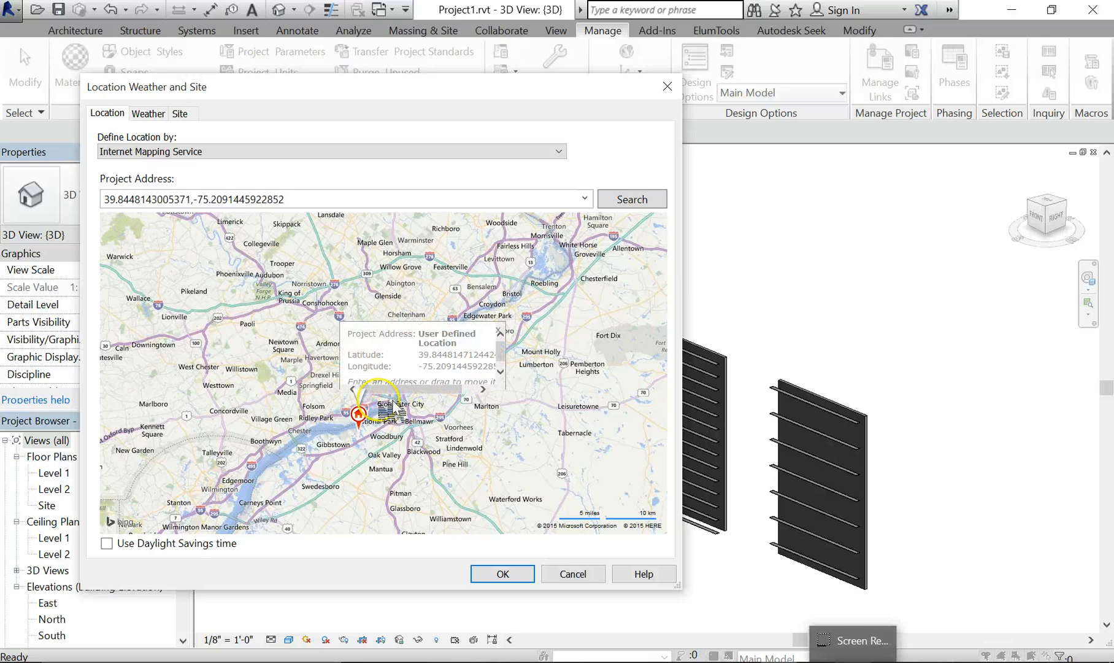
click(631, 199)
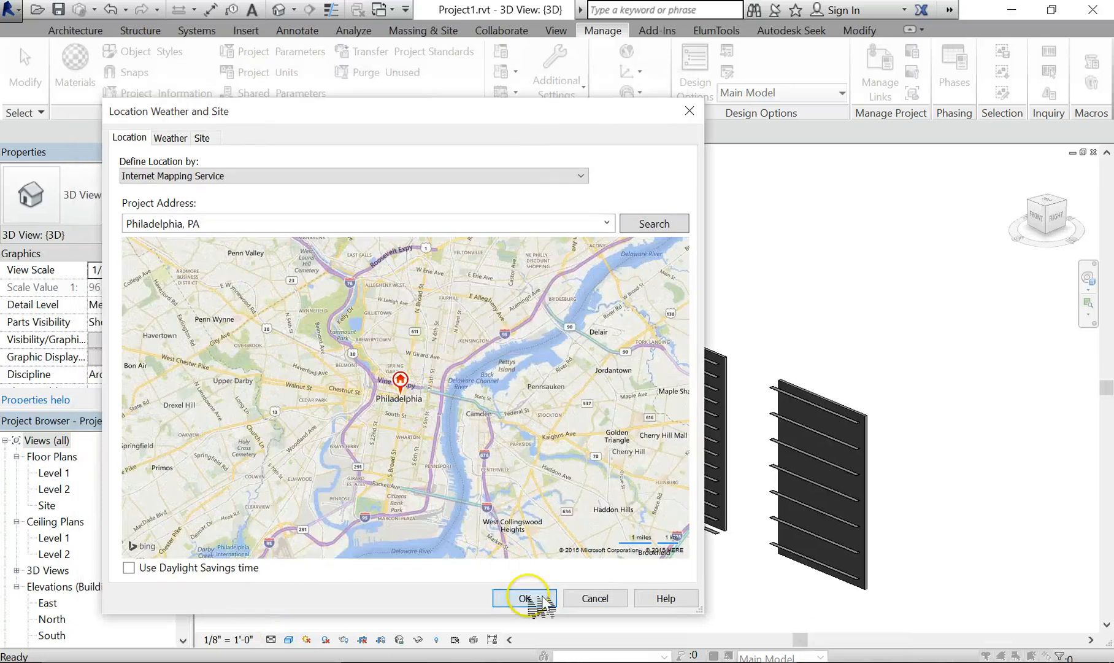
click(525, 598)
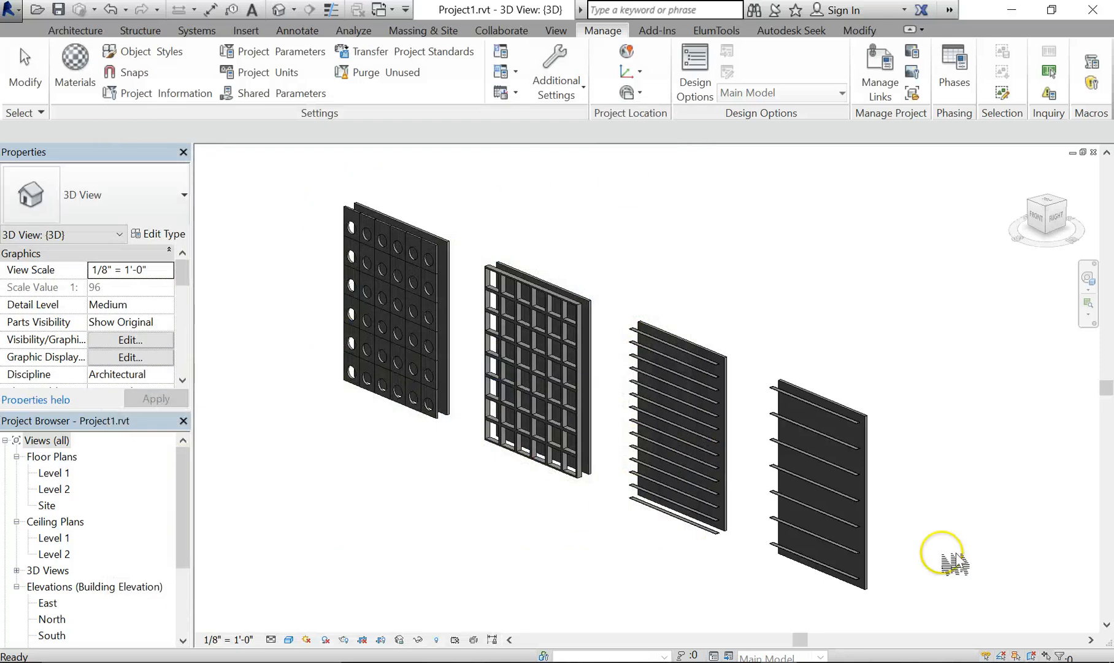
drag(945, 554, 491, 472)
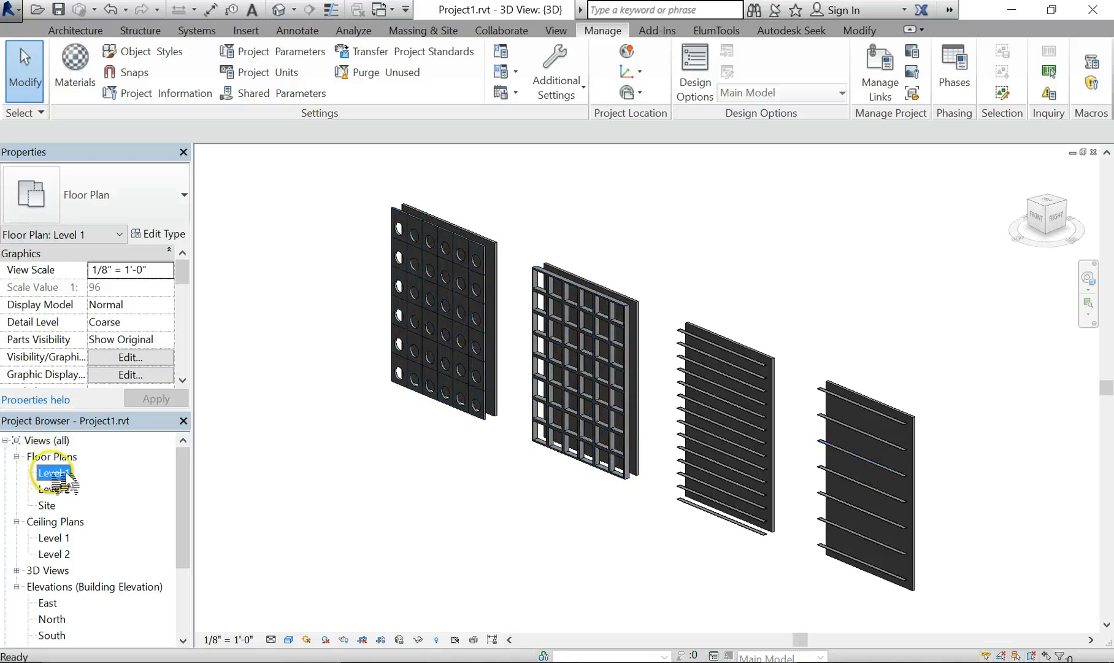
double_click(54, 471)
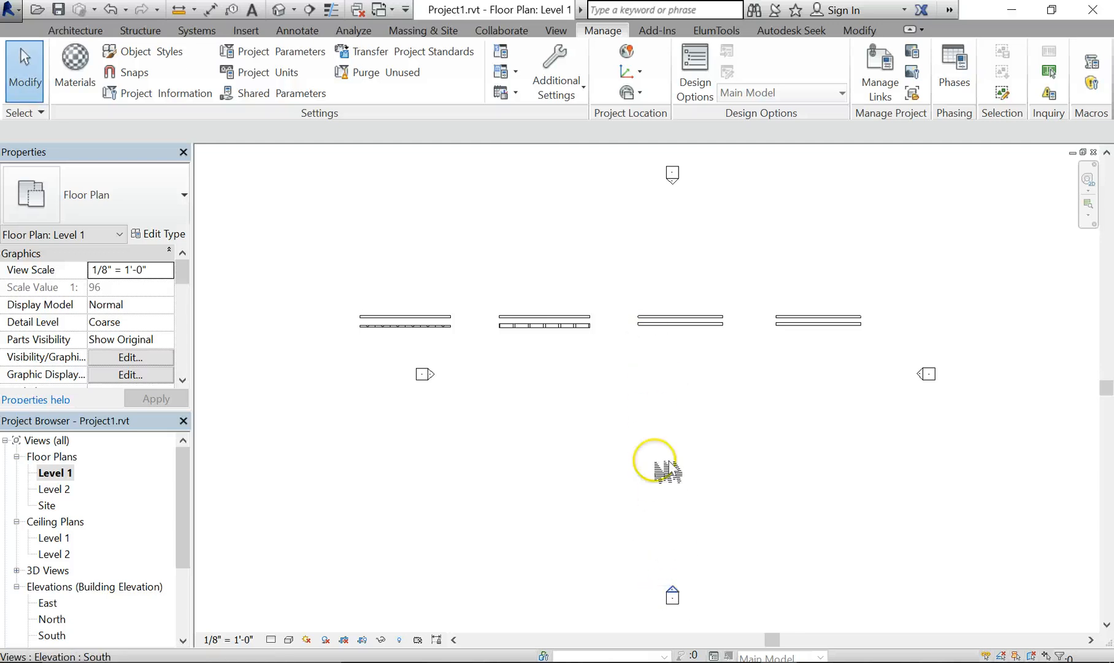
mouse_move(452, 287)
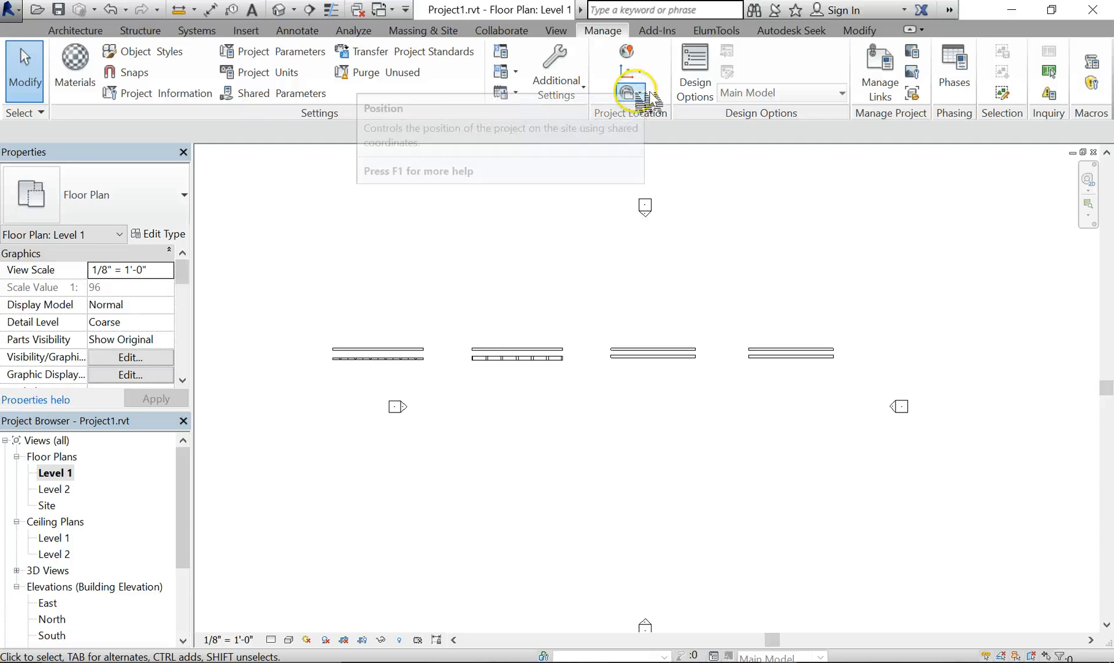
click(628, 92)
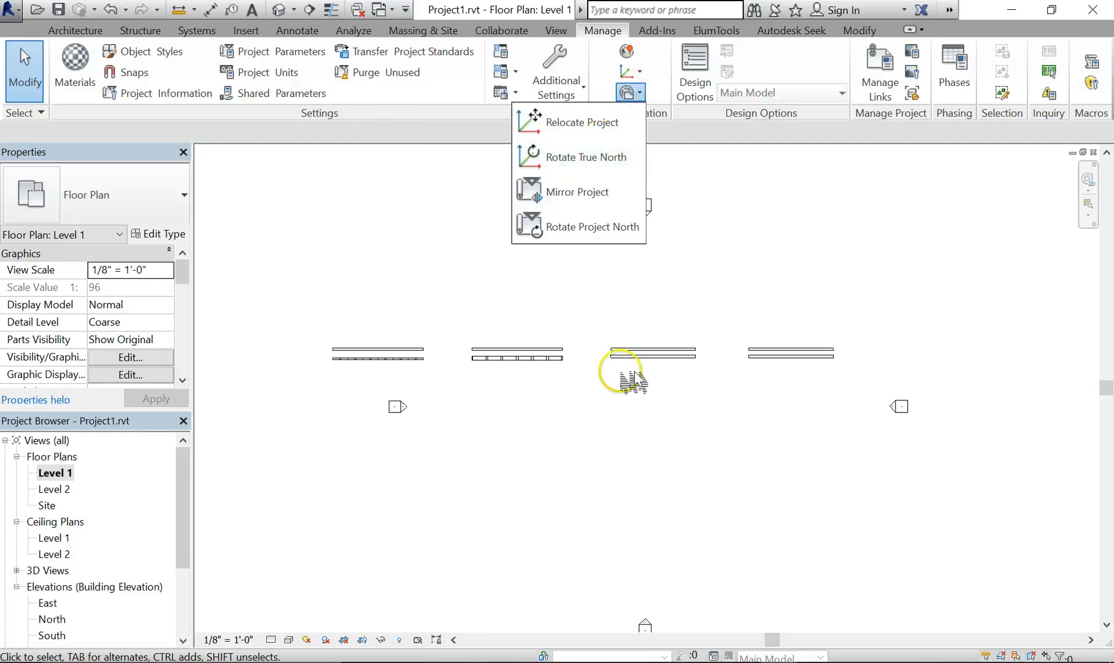
mouse_move(577, 191)
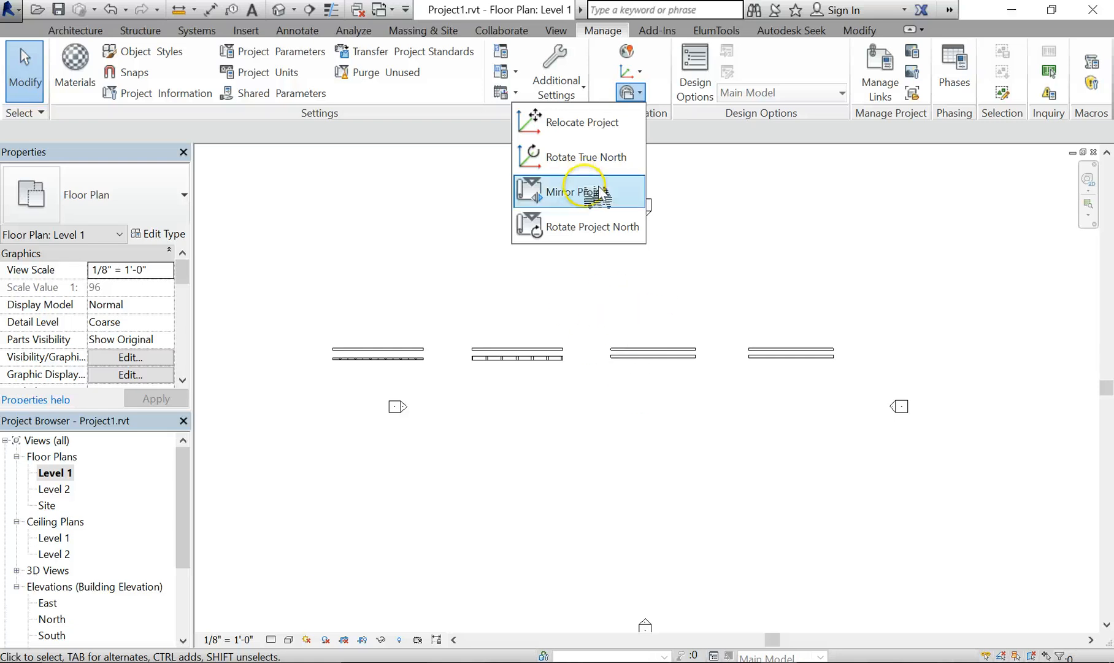
mouse_move(586, 157)
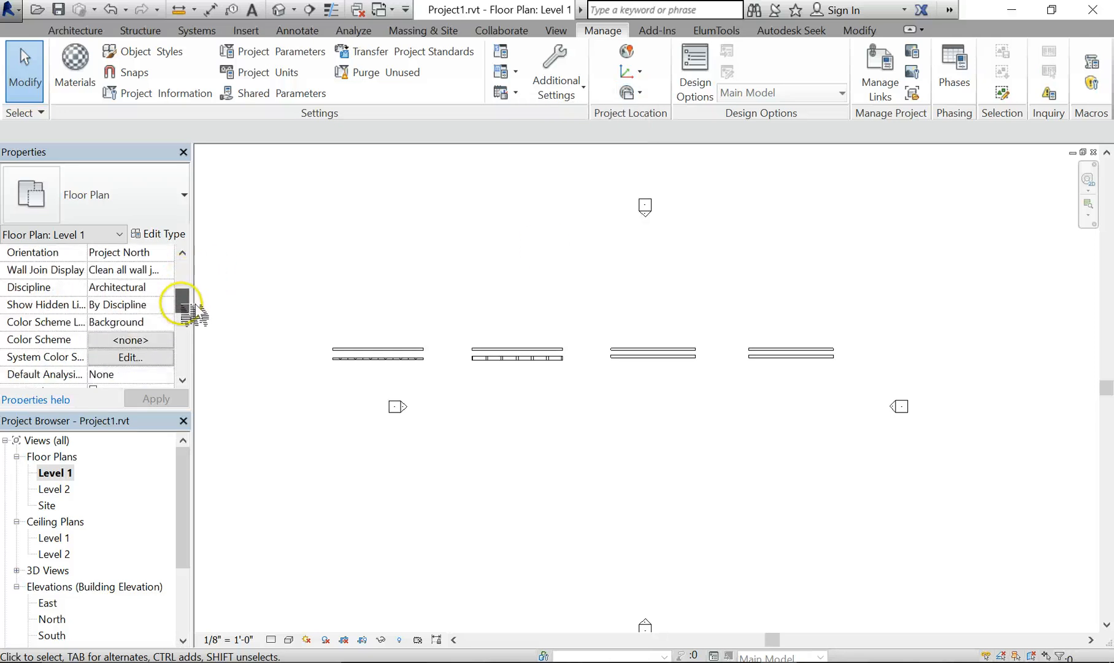
scroll(down, 3)
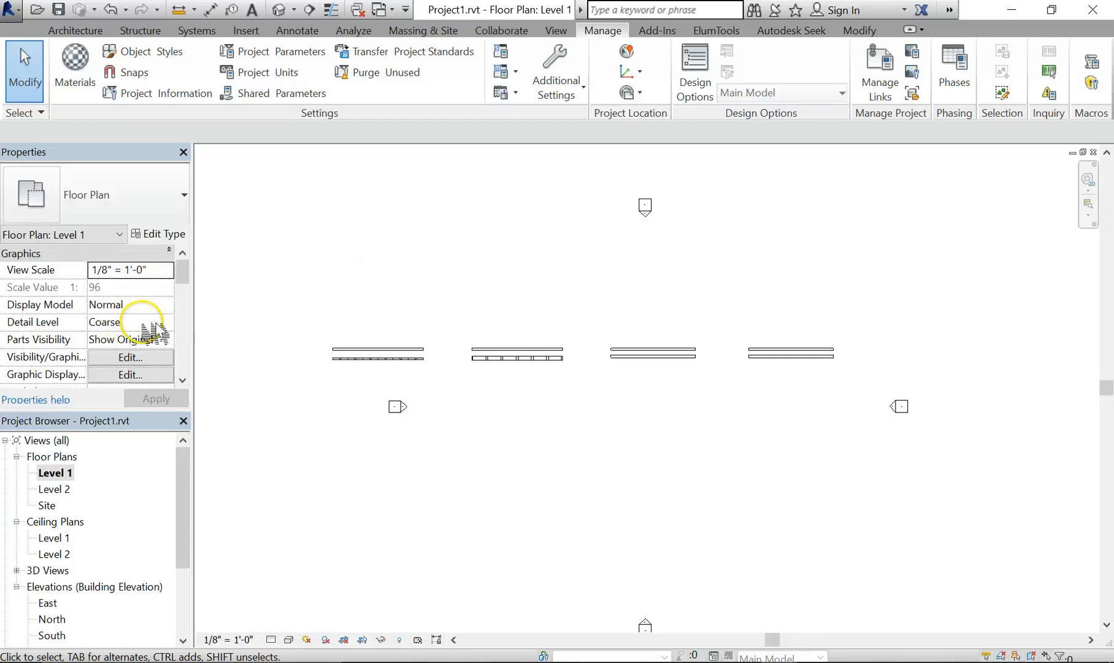
scroll(down, 3)
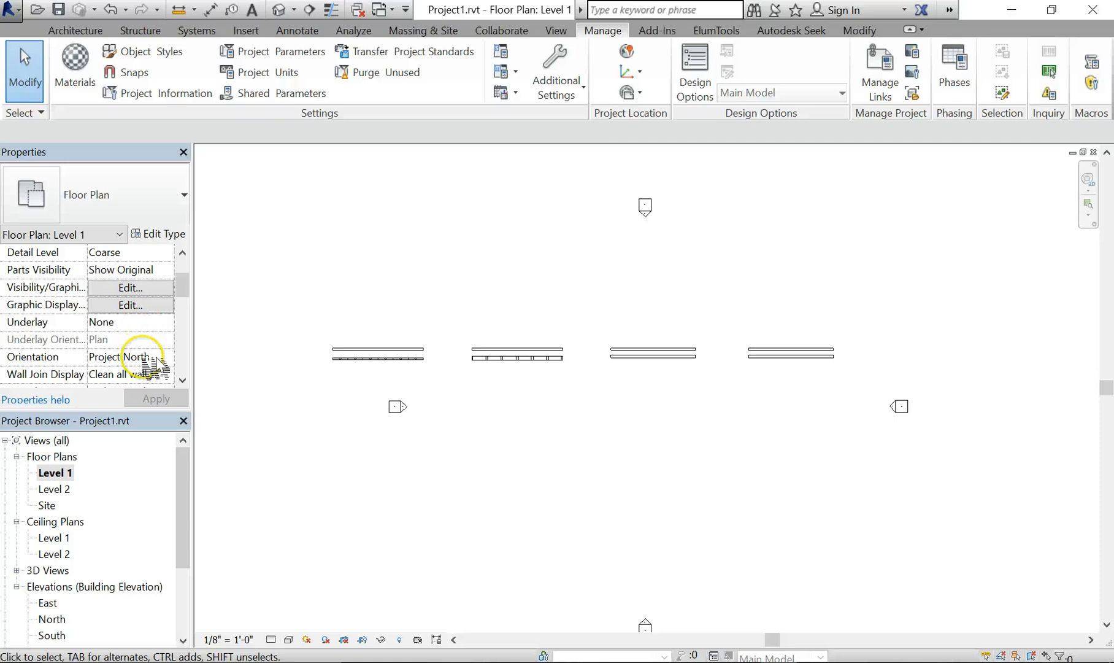
click(130, 357)
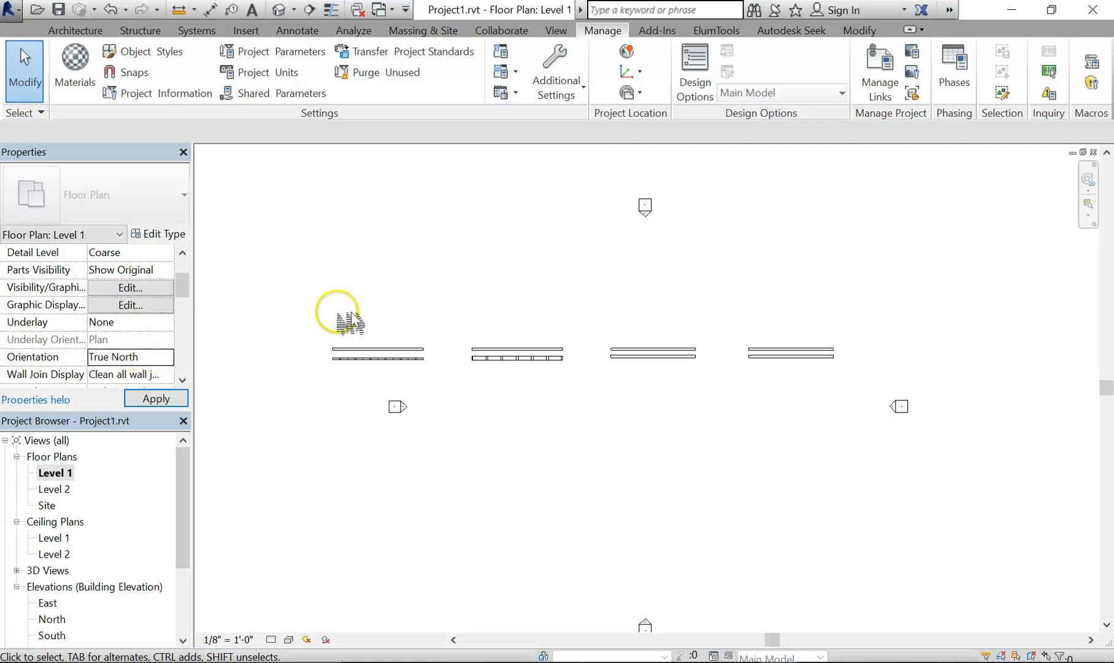
click(628, 71)
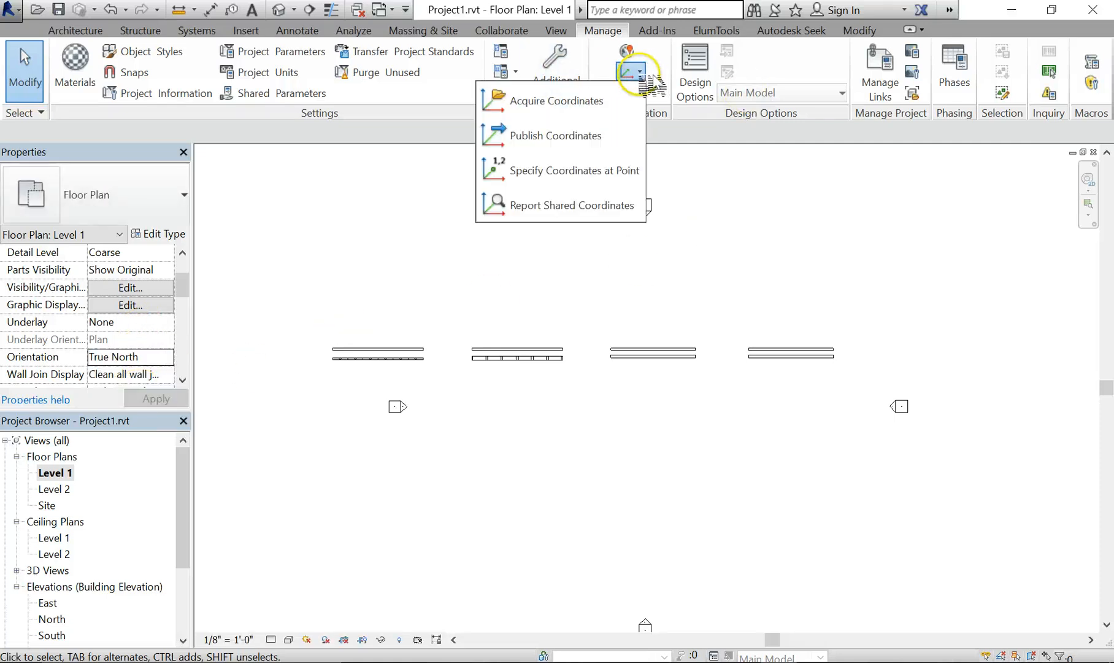
click(628, 92)
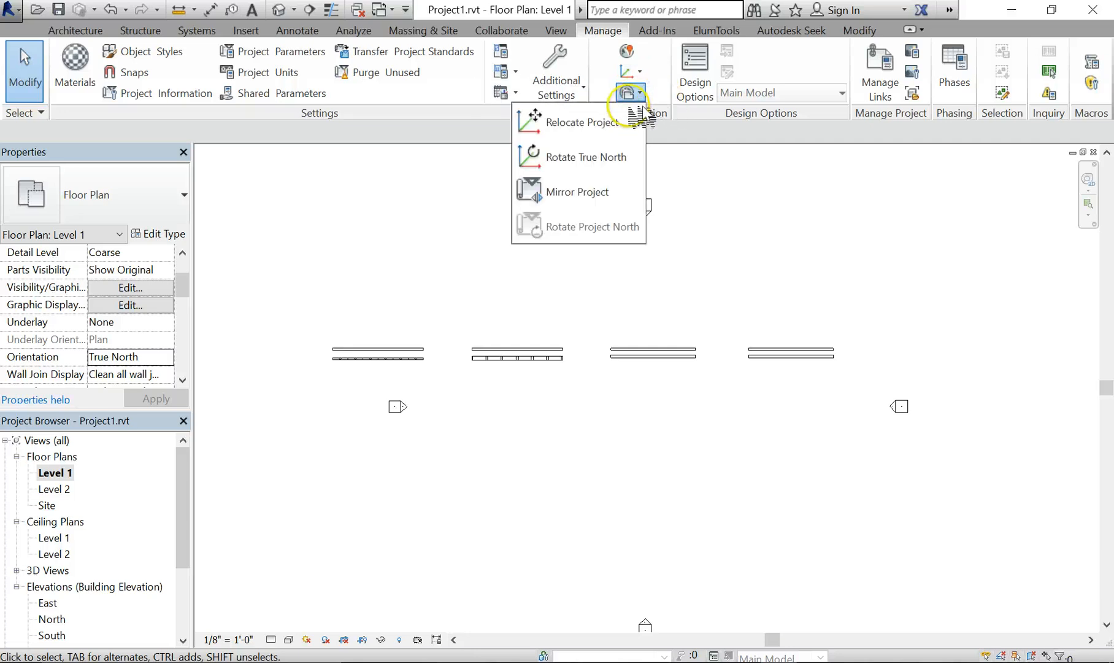
click(589, 157)
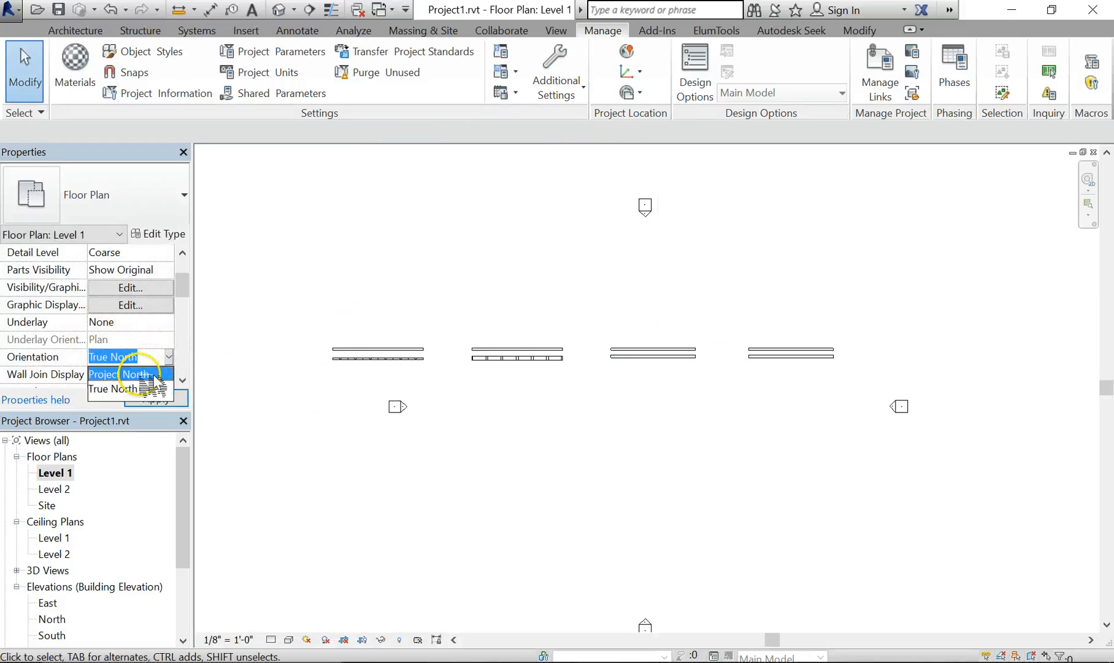
click(103, 375)
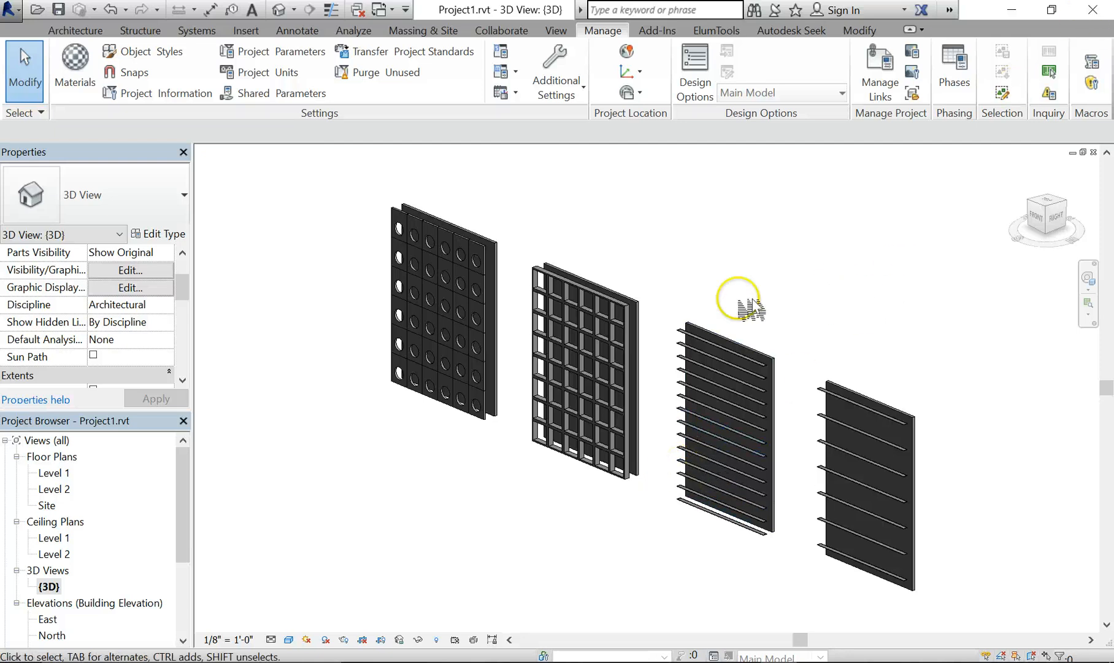
mouse_move(956, 448)
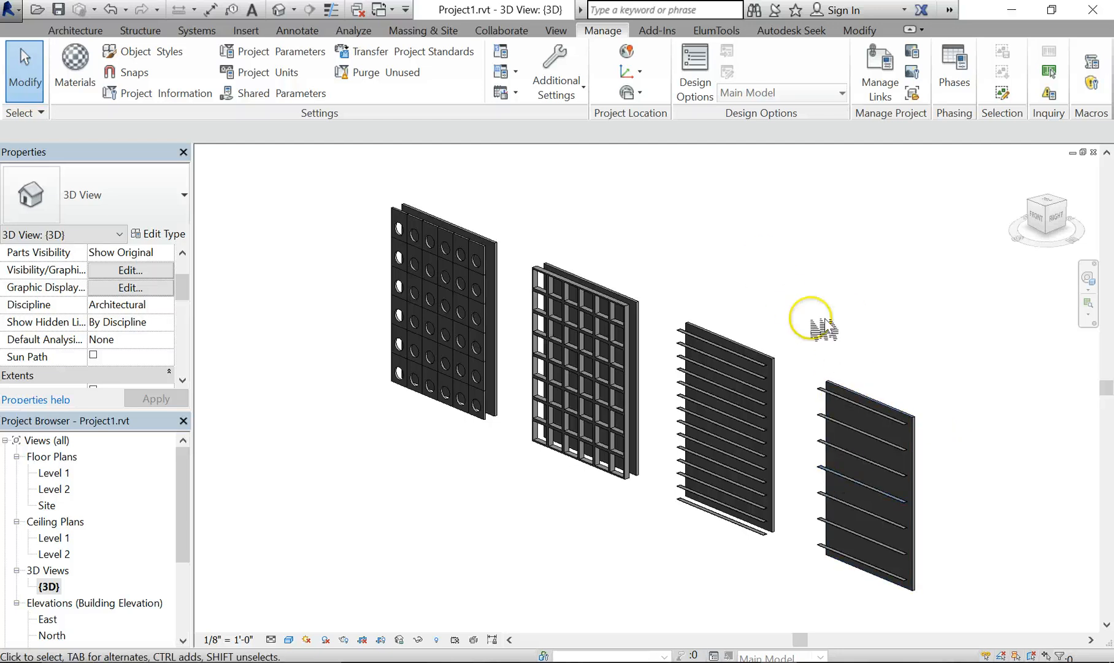
mouse_move(1035, 377)
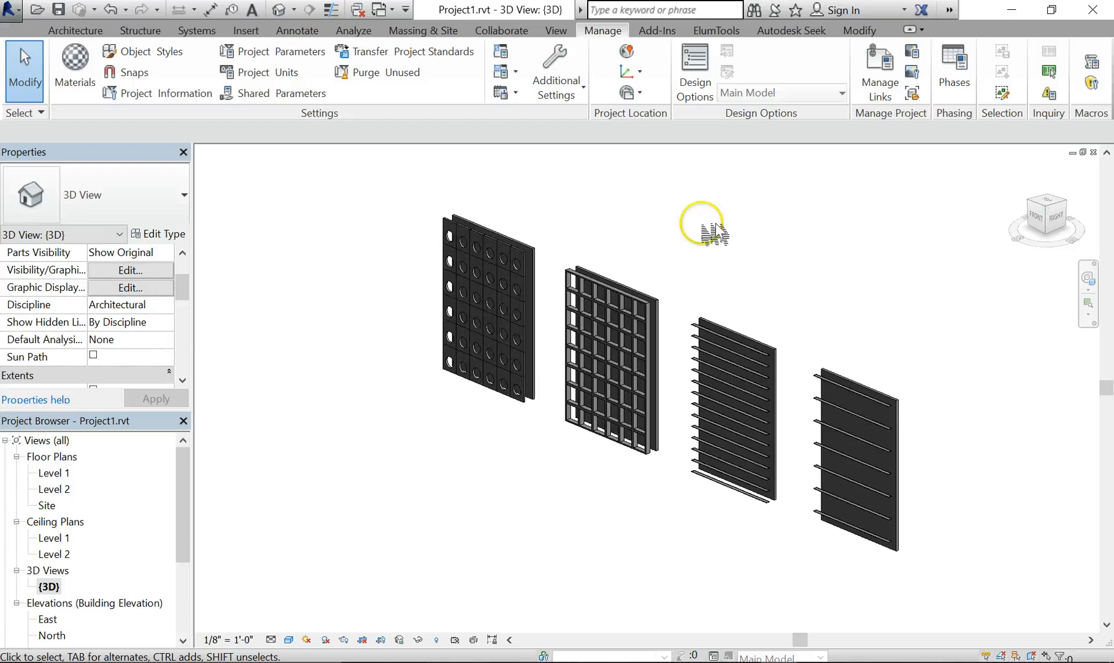
Step: Start a Solar Analysis study with Surfaces set to <user selection>
click(354, 30)
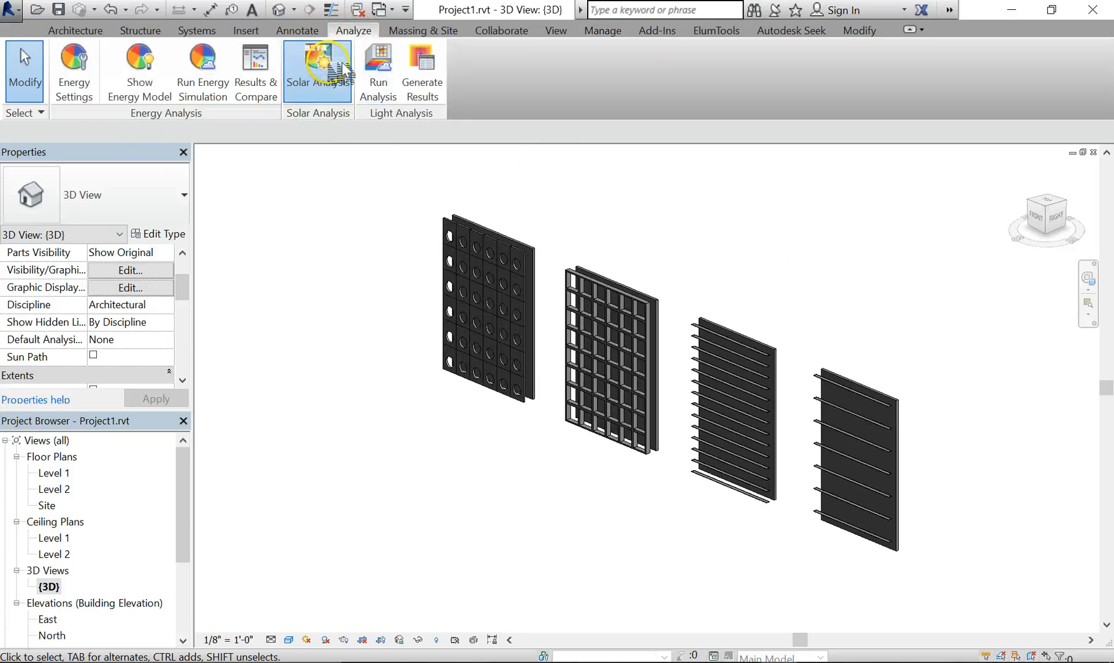
click(318, 61)
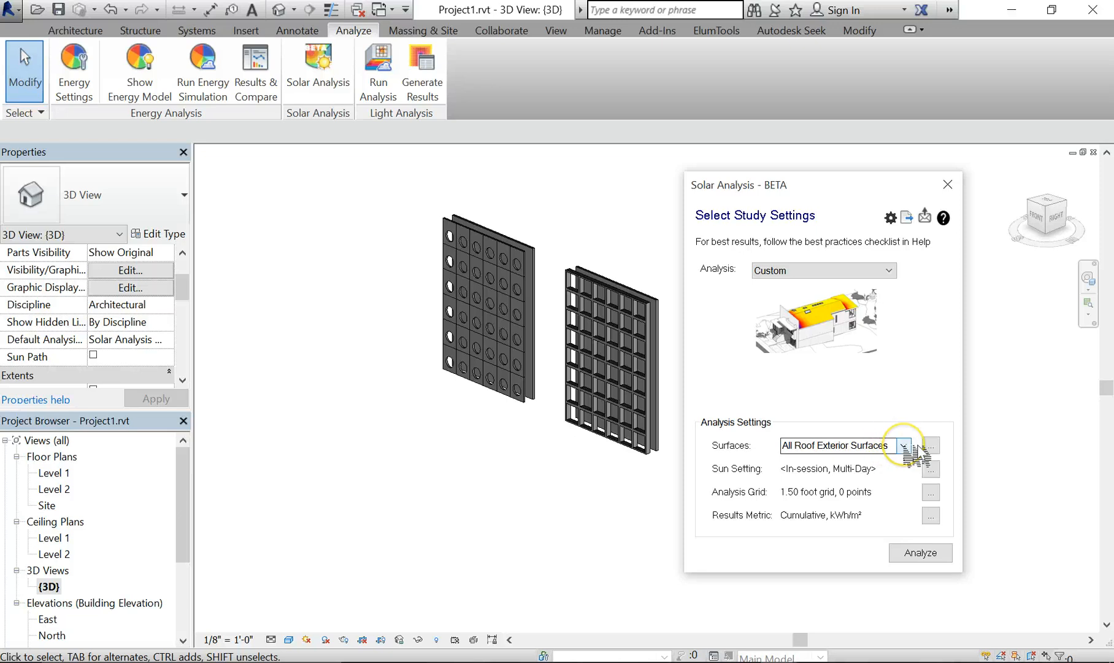
click(905, 446)
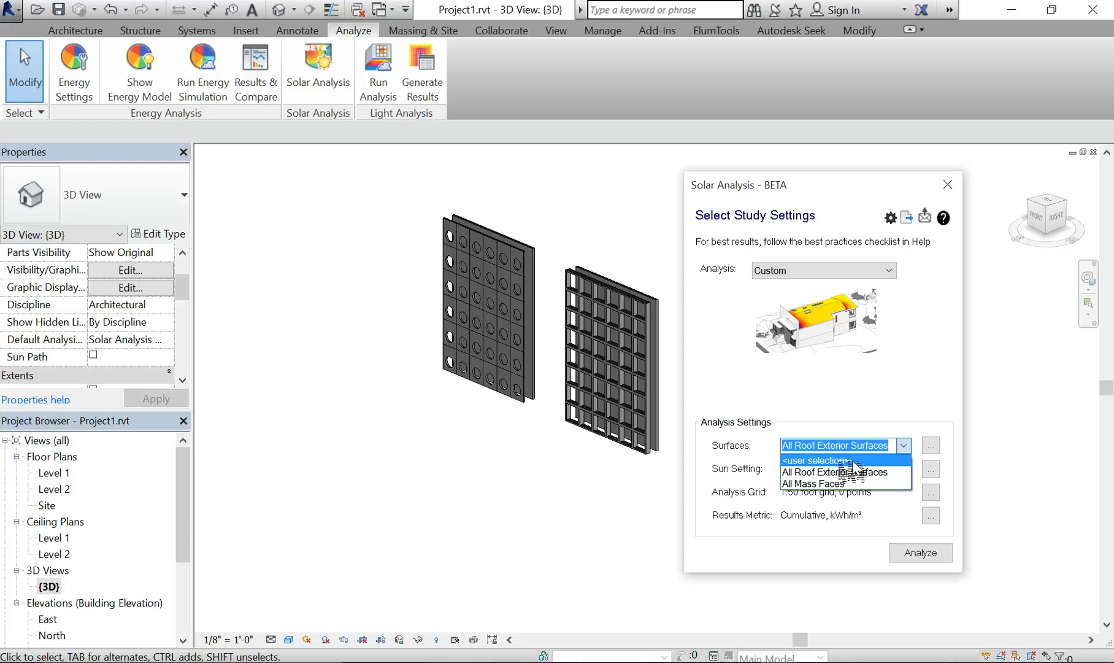
click(816, 460)
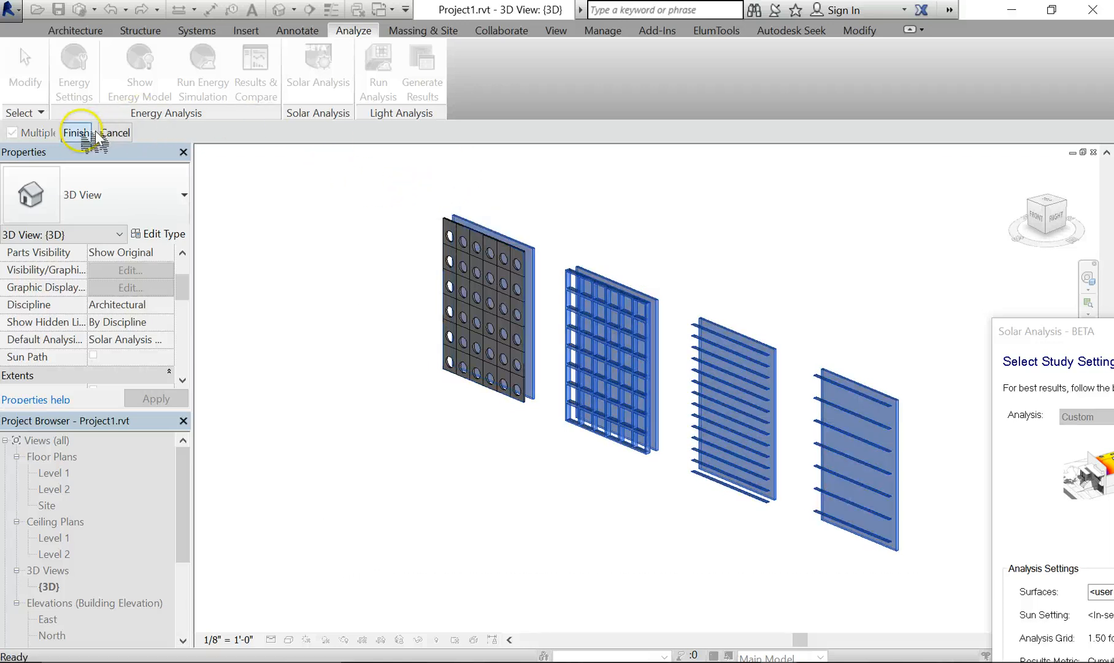
Step: Finish picking the four panels as study surfaces, giving a 3.06-foot, 2500-point grid
click(77, 132)
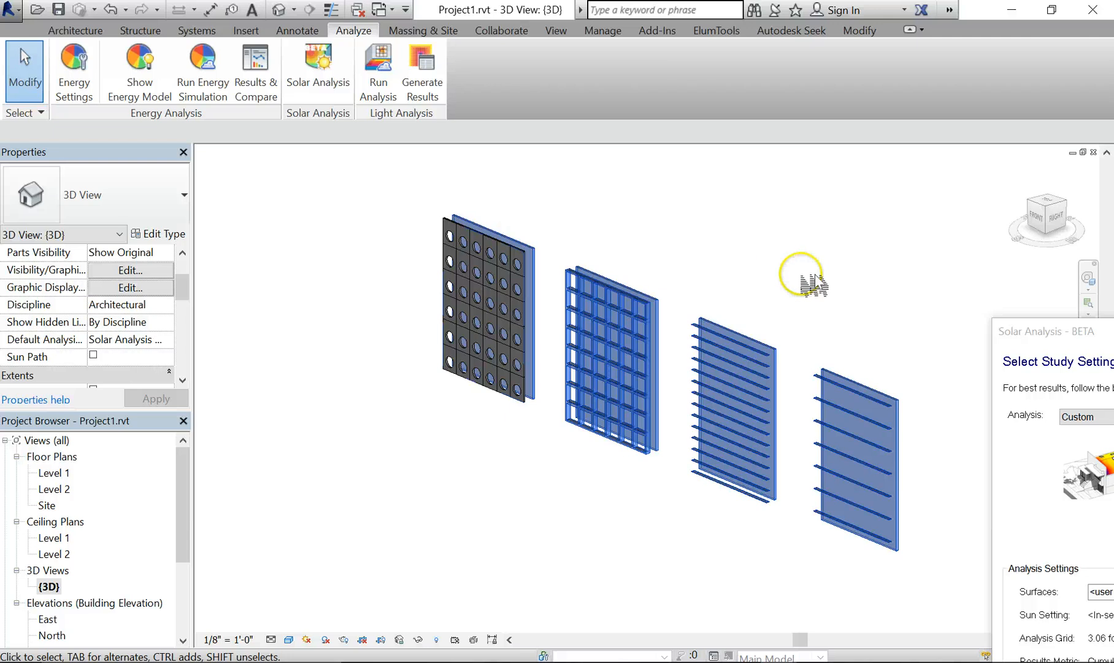
mouse_move(432, 443)
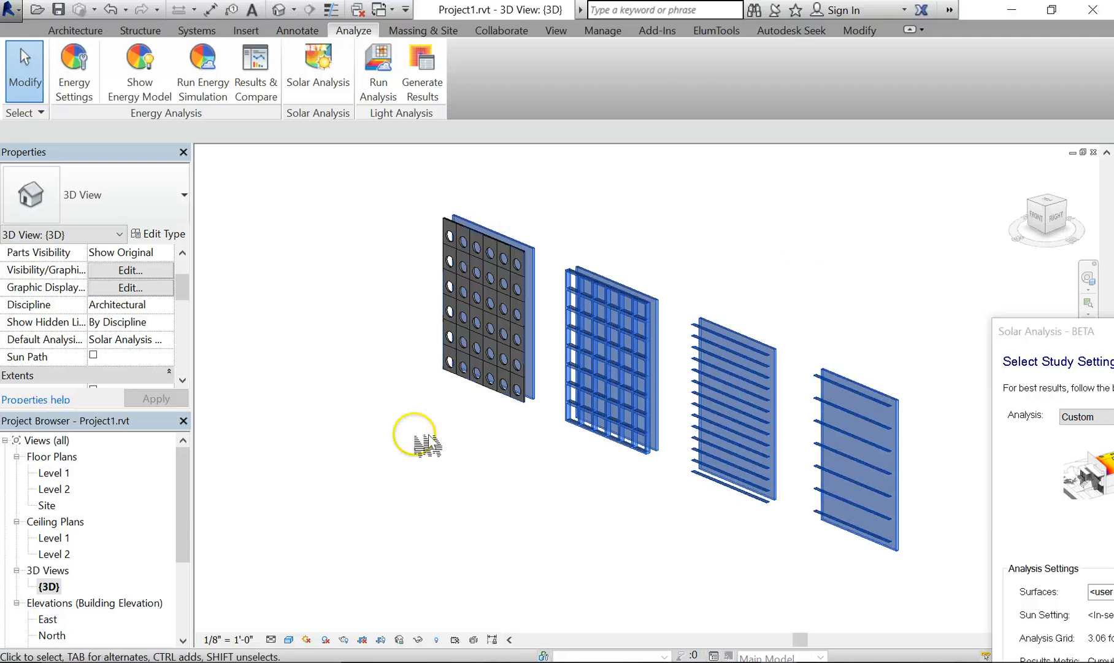
mouse_move(1070, 344)
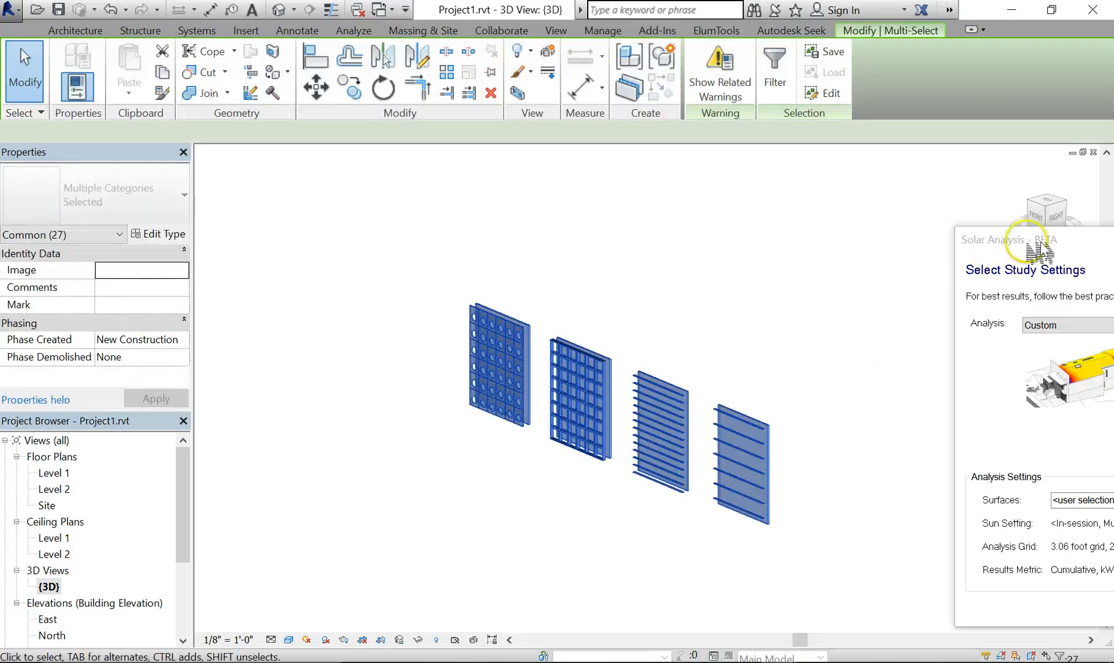
click(353, 29)
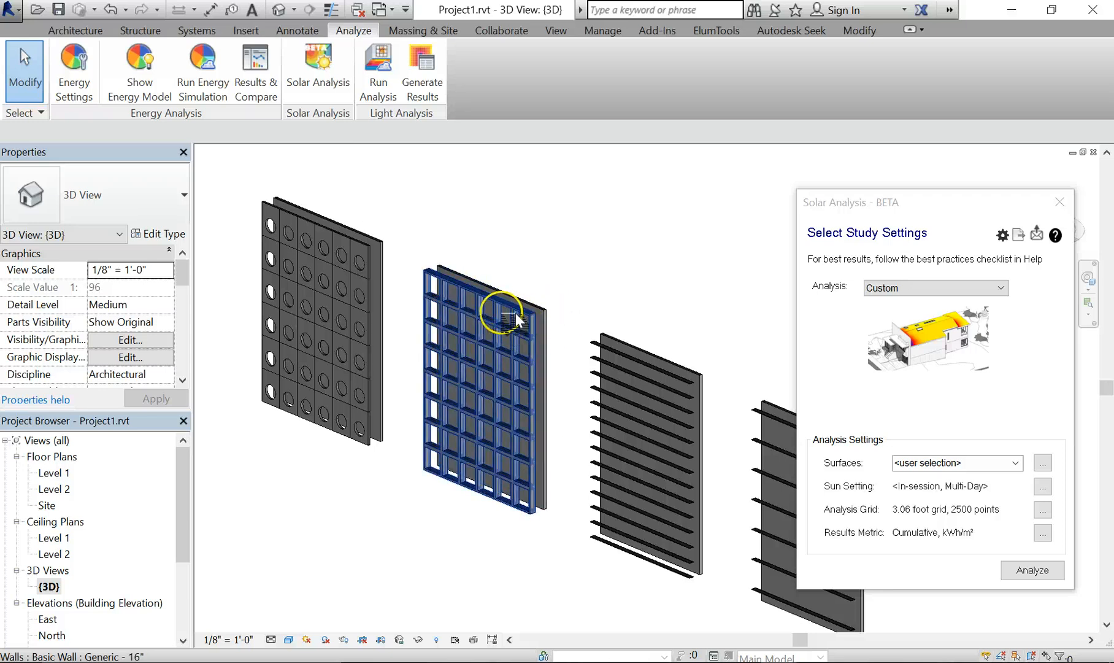
mouse_move(551, 453)
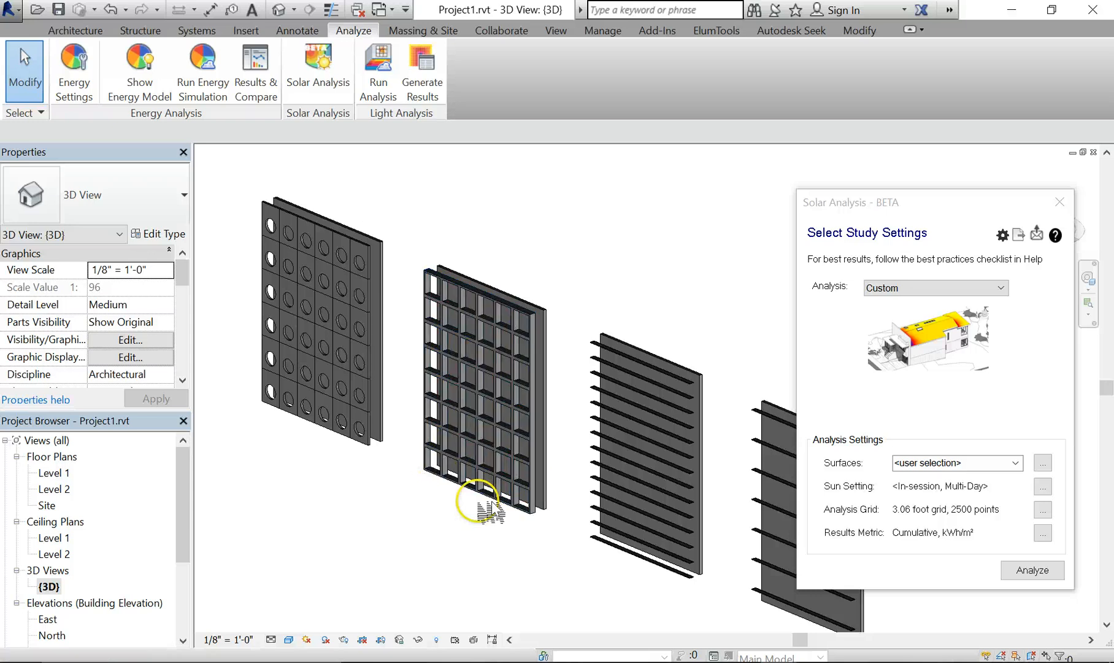
mouse_move(512, 337)
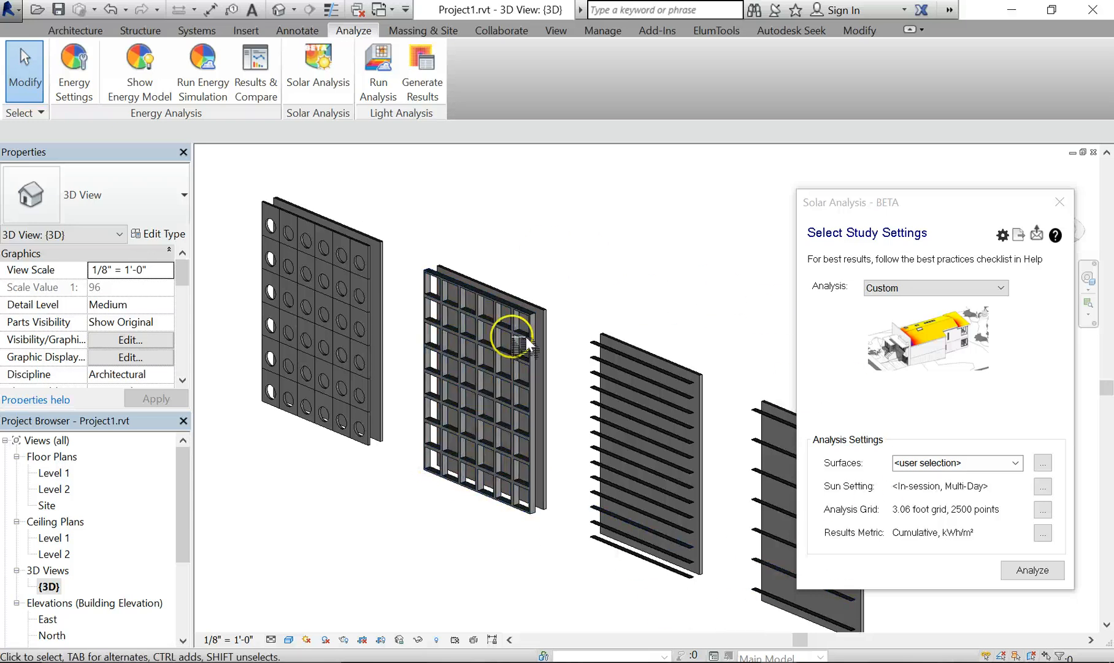
click(274, 262)
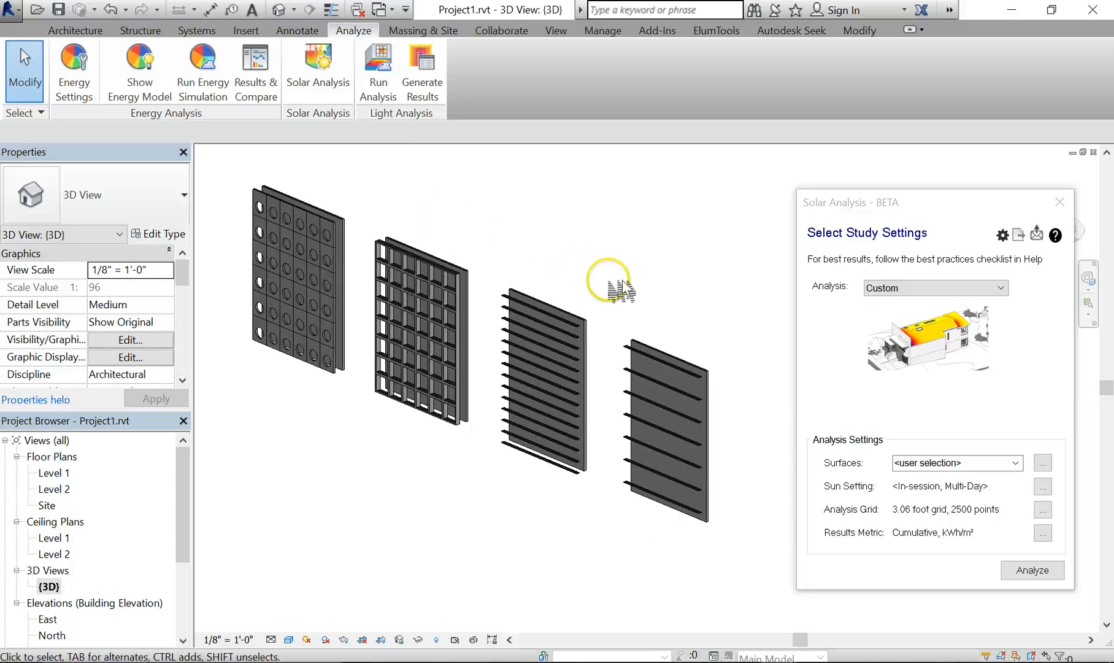
mouse_move(960, 219)
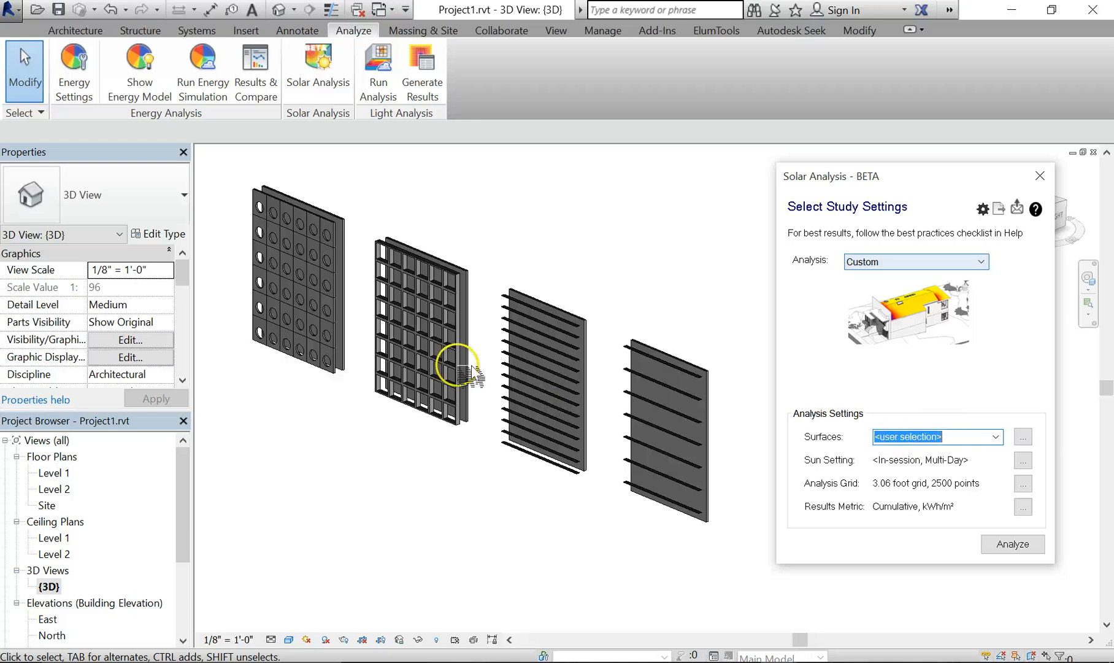
mouse_move(890, 484)
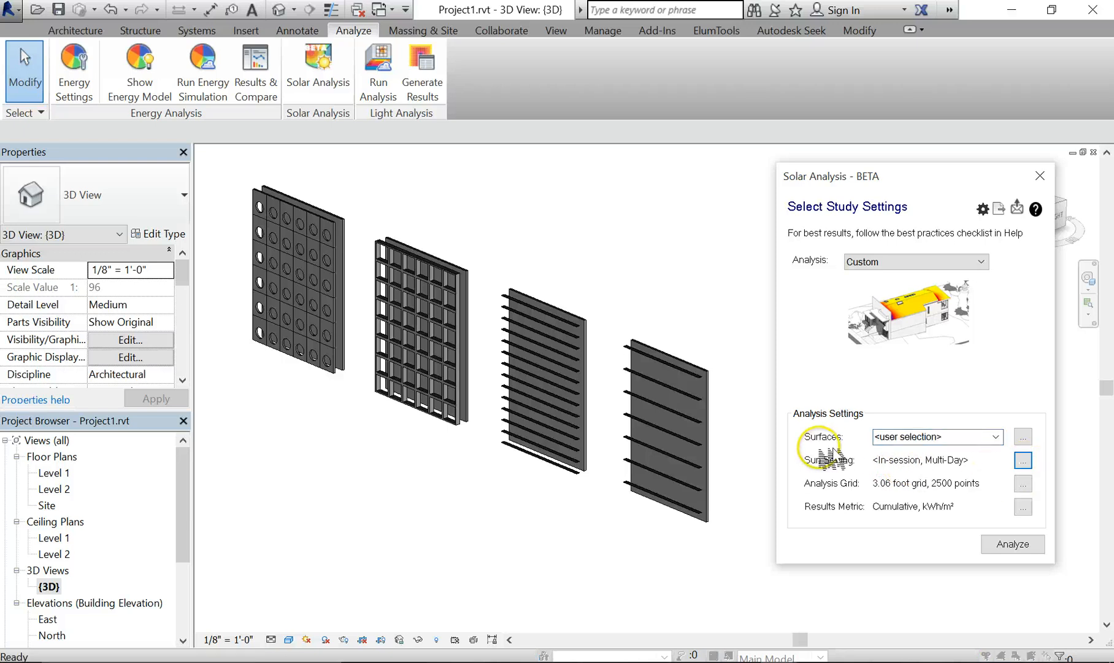
Step: Set the sun study dates to 1/1/2015–12/31/2015 using the One Year Solar Study preset
click(1022, 458)
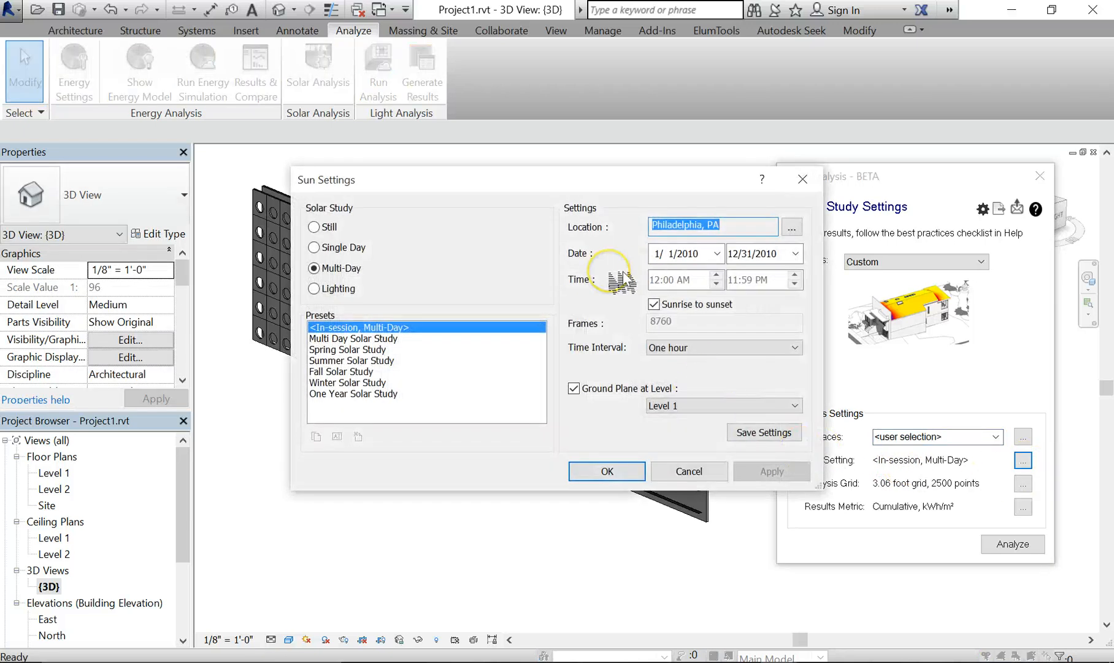
click(685, 254)
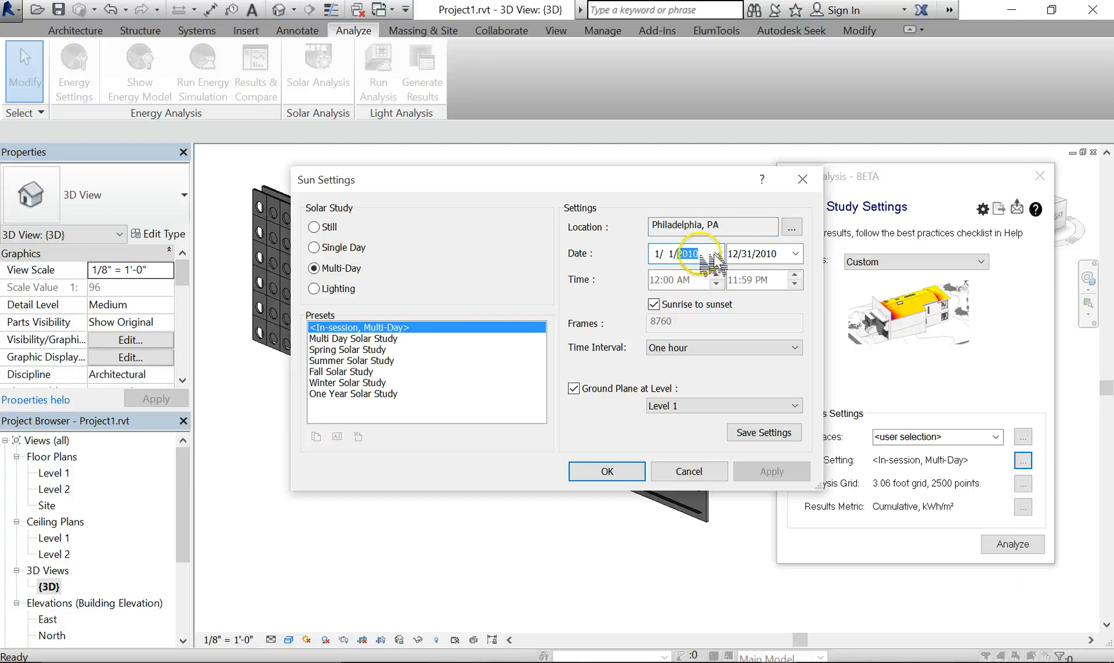
text(2015)
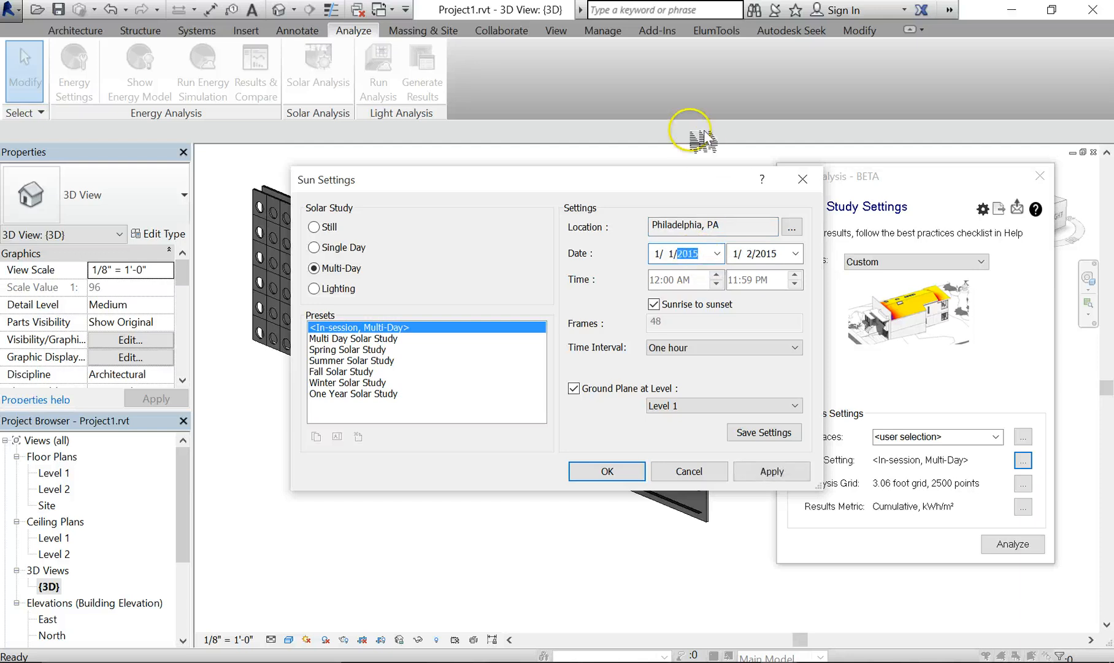
click(753, 254)
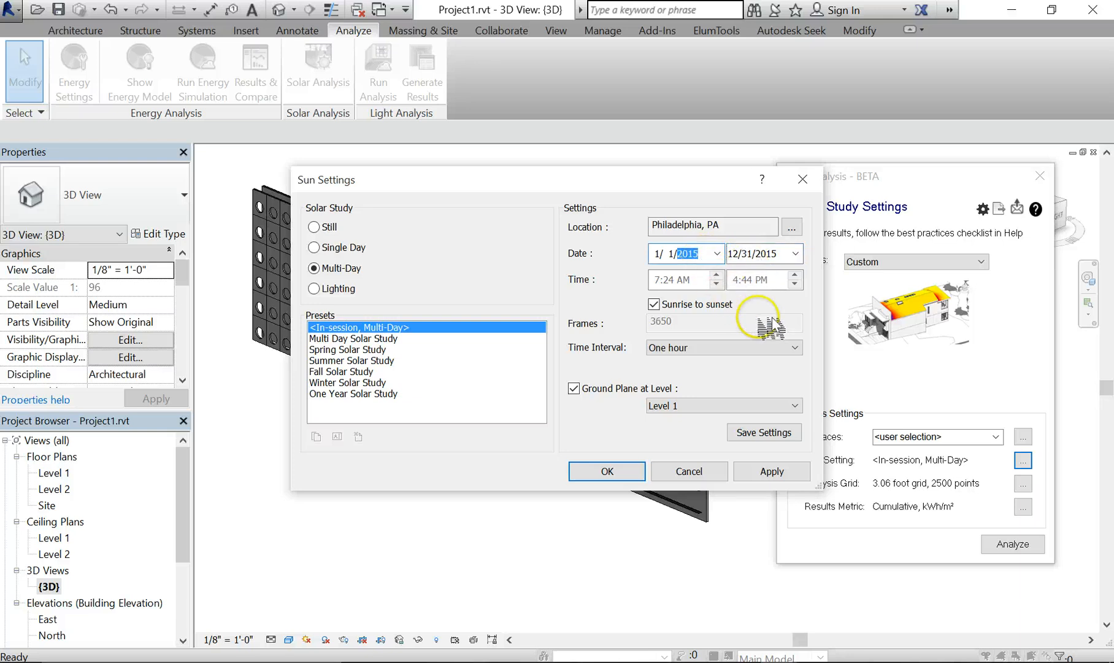
mouse_move(679, 349)
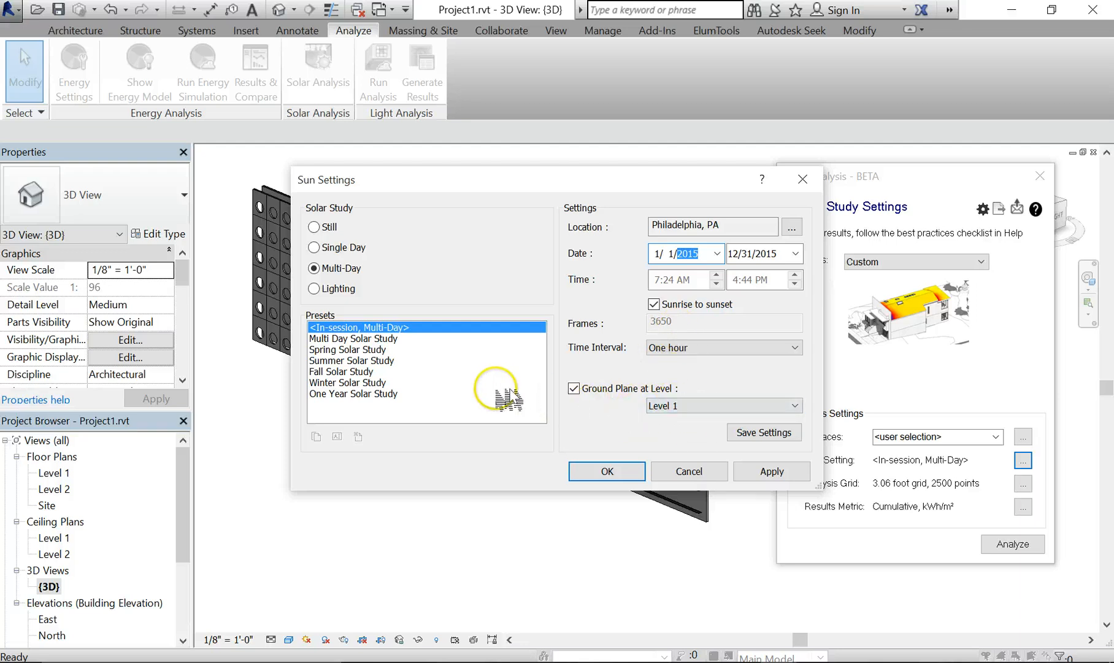
mouse_move(373, 397)
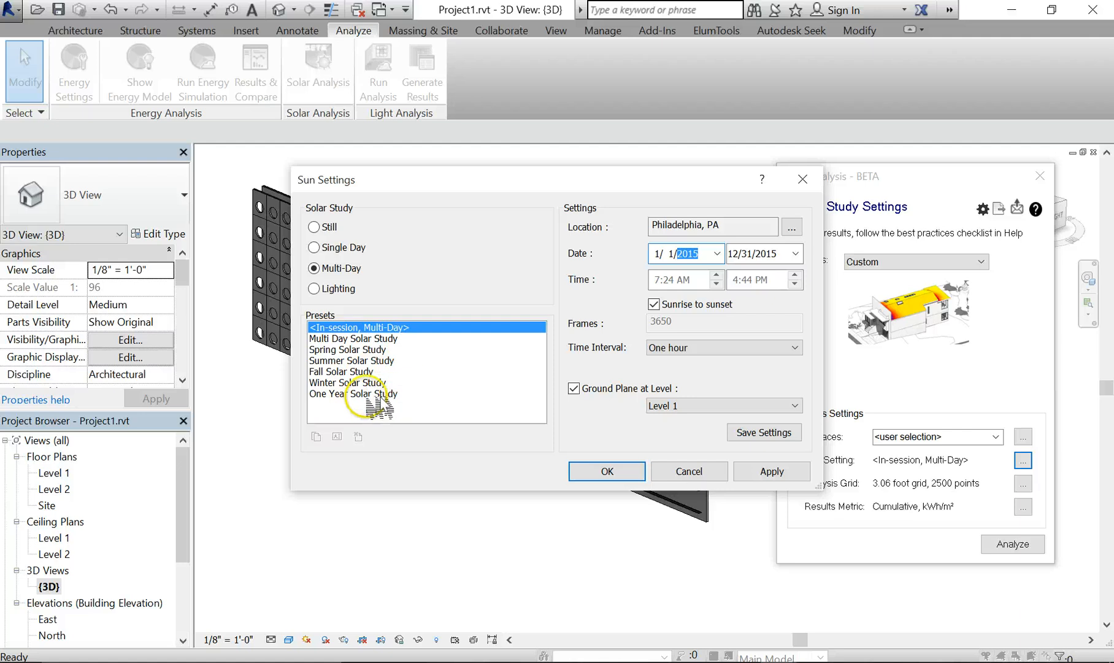
click(353, 394)
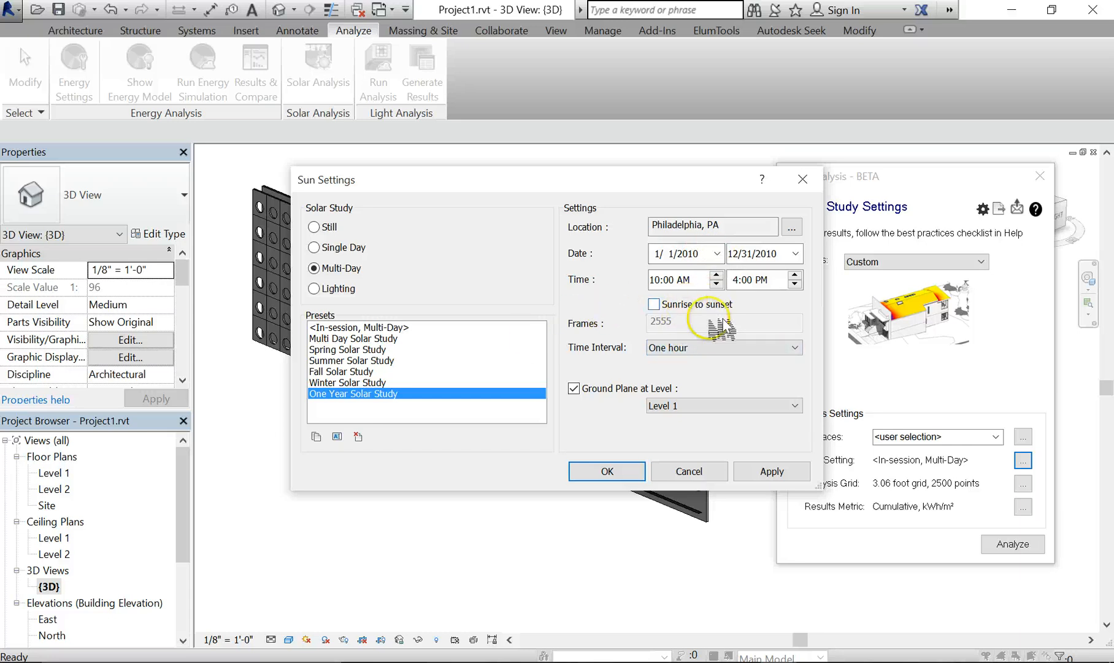
Step: Review the other presets and modes, settle on Multi-Day one-year hourly sunrise-to-sunset, and confirm
click(347, 381)
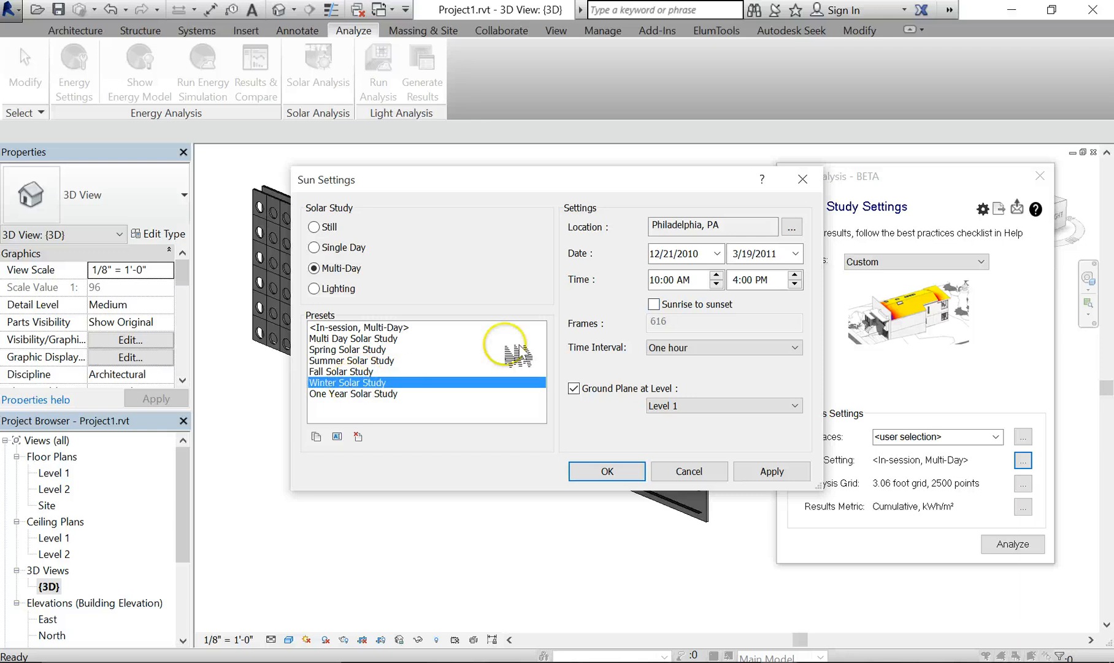
click(654, 305)
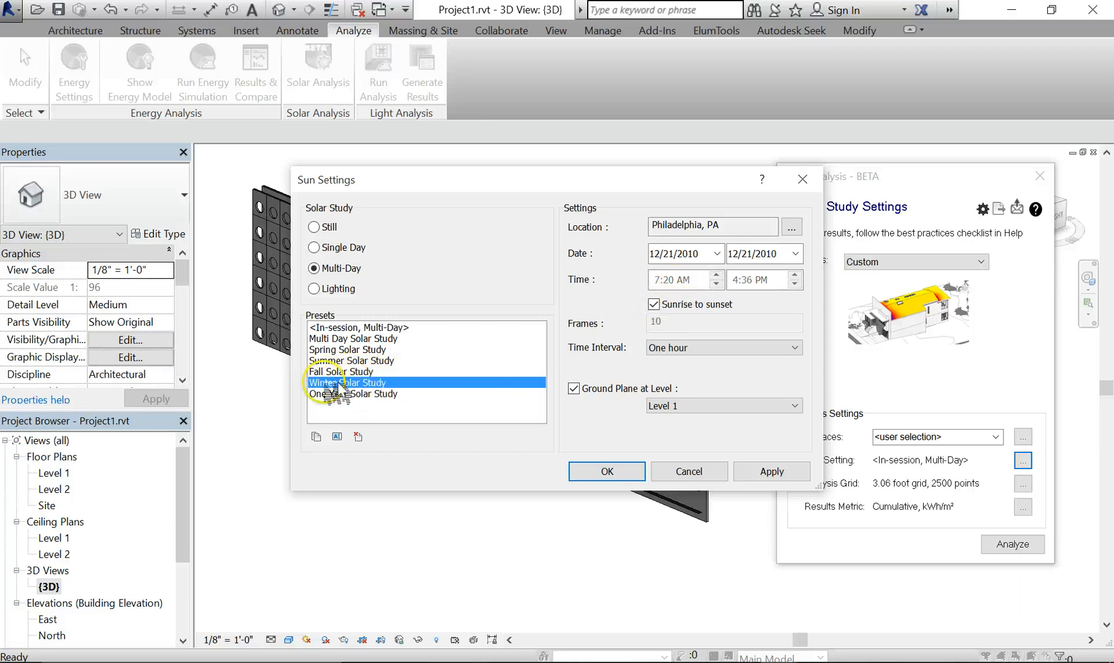
click(351, 359)
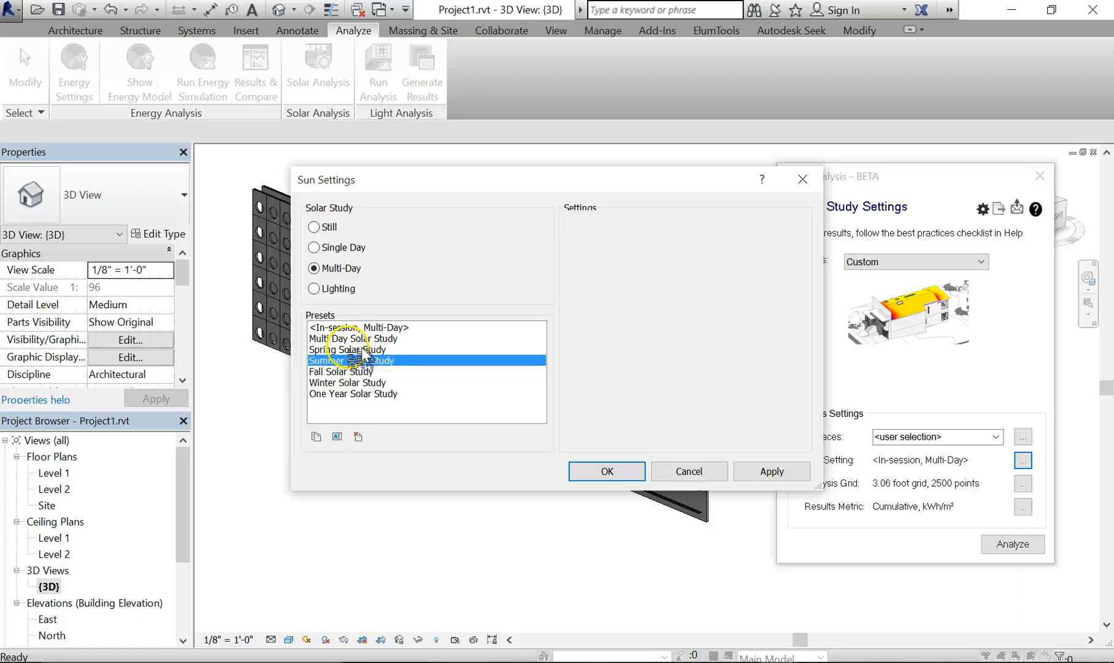
click(353, 337)
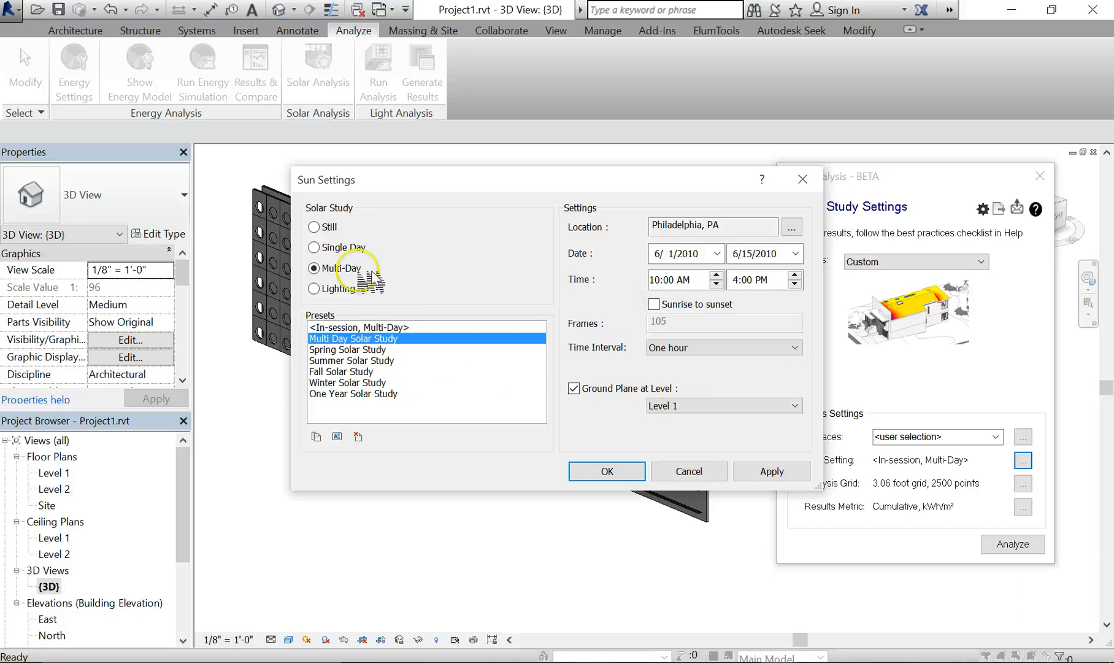
mouse_move(329, 227)
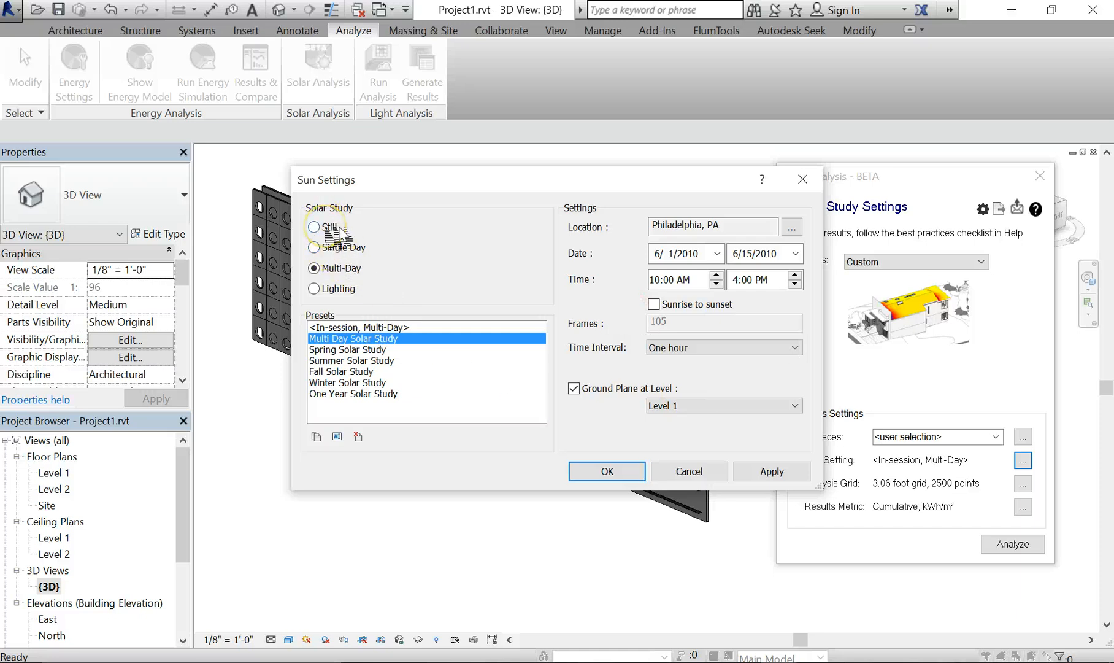
click(313, 227)
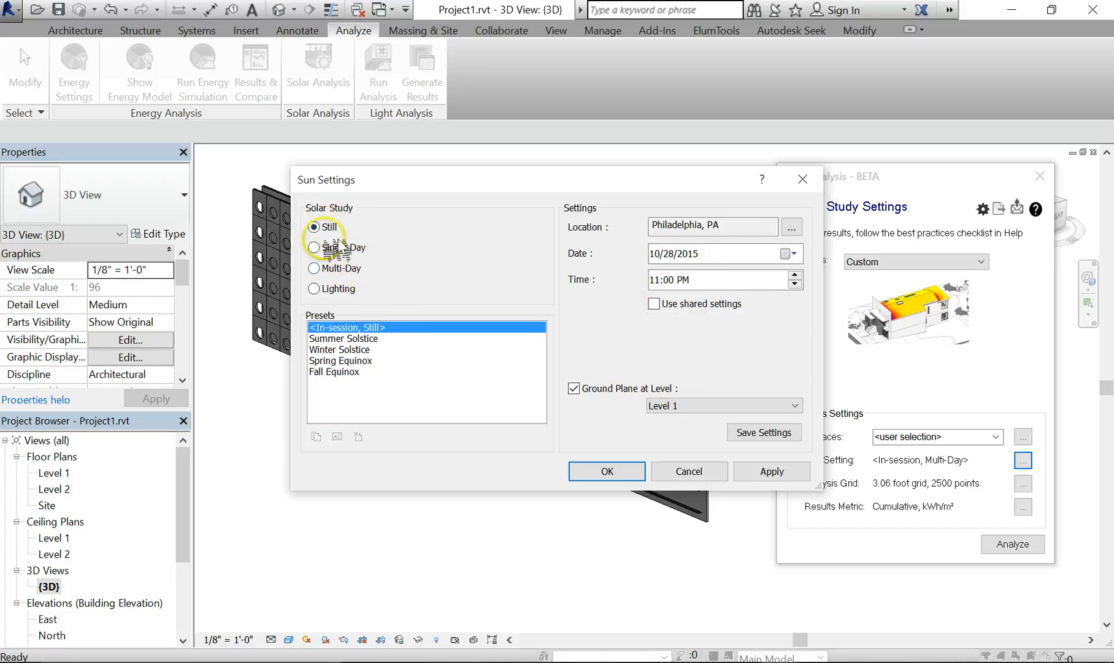
click(314, 226)
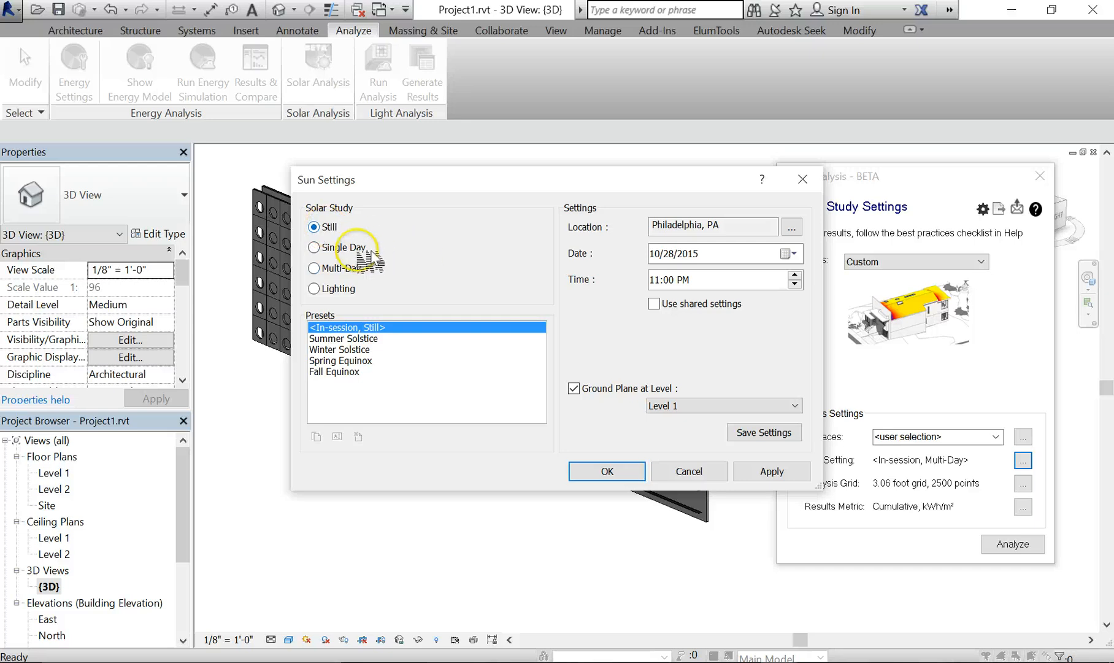
click(314, 246)
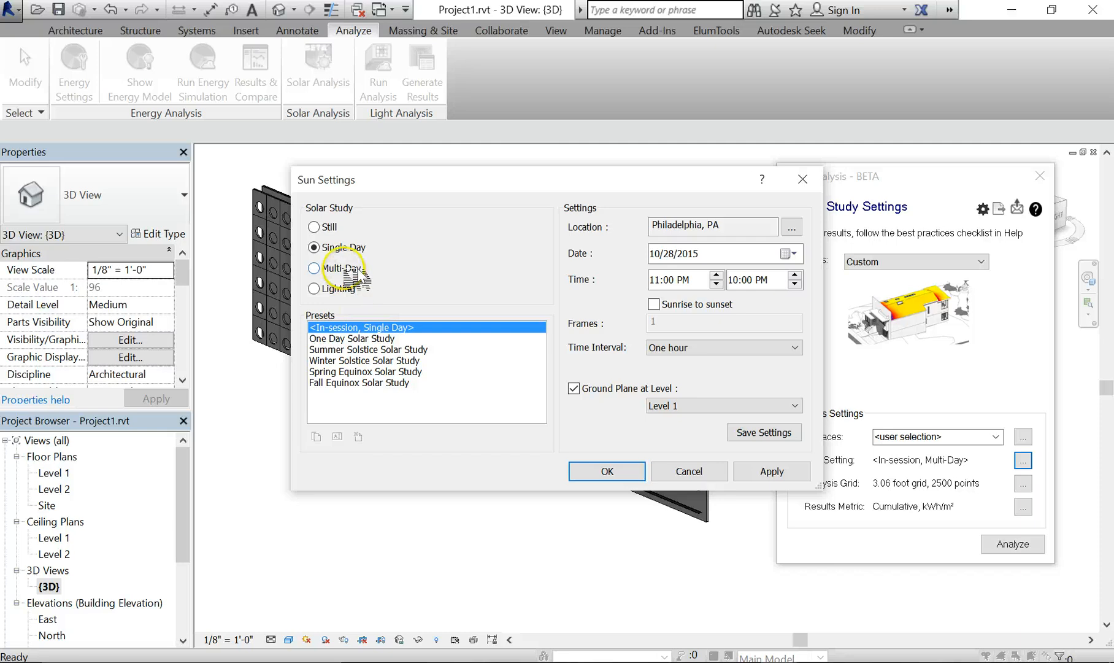
click(314, 268)
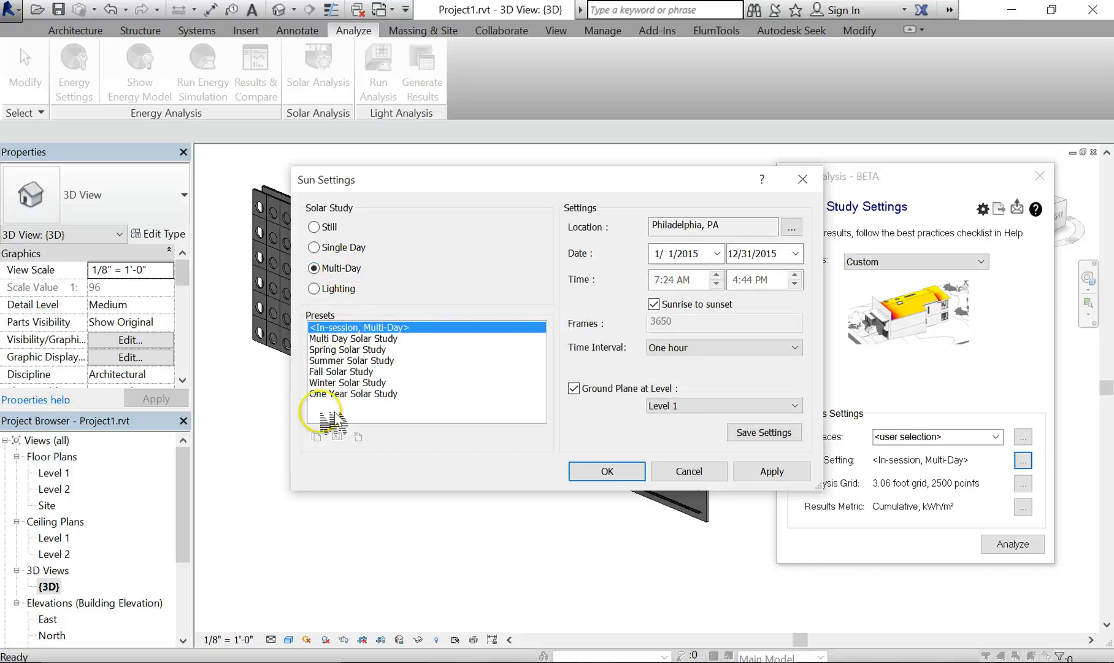
click(354, 394)
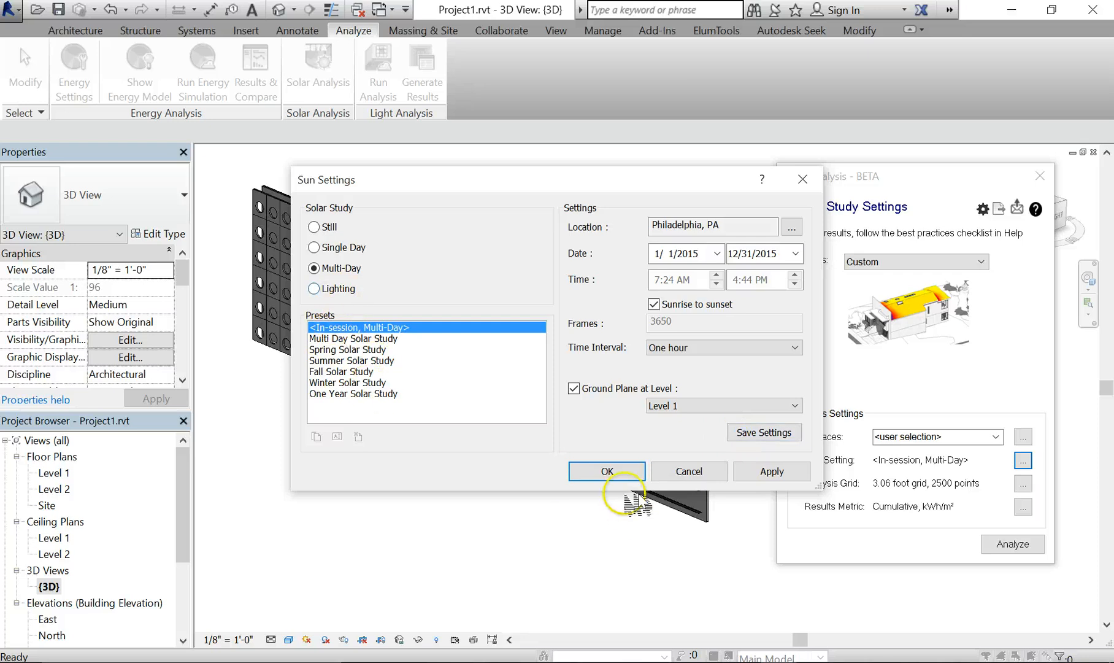
click(605, 471)
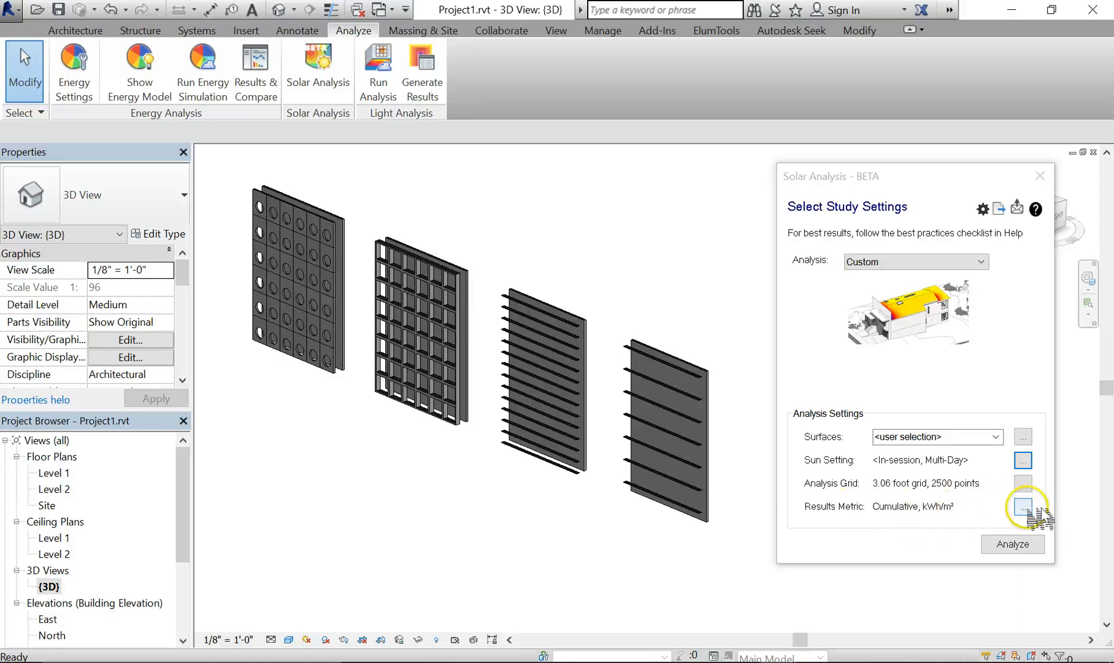
Step: Keep the results cumulative in BTU/ft² with the Solar Analysis Default style, then run the analysis
click(1022, 506)
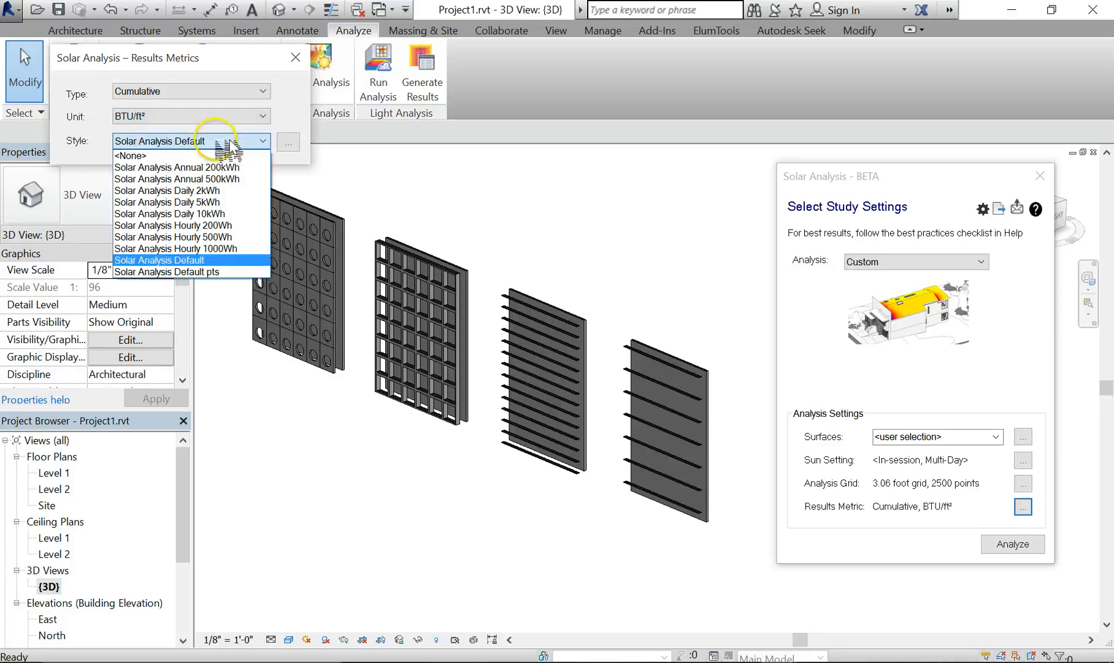
click(158, 260)
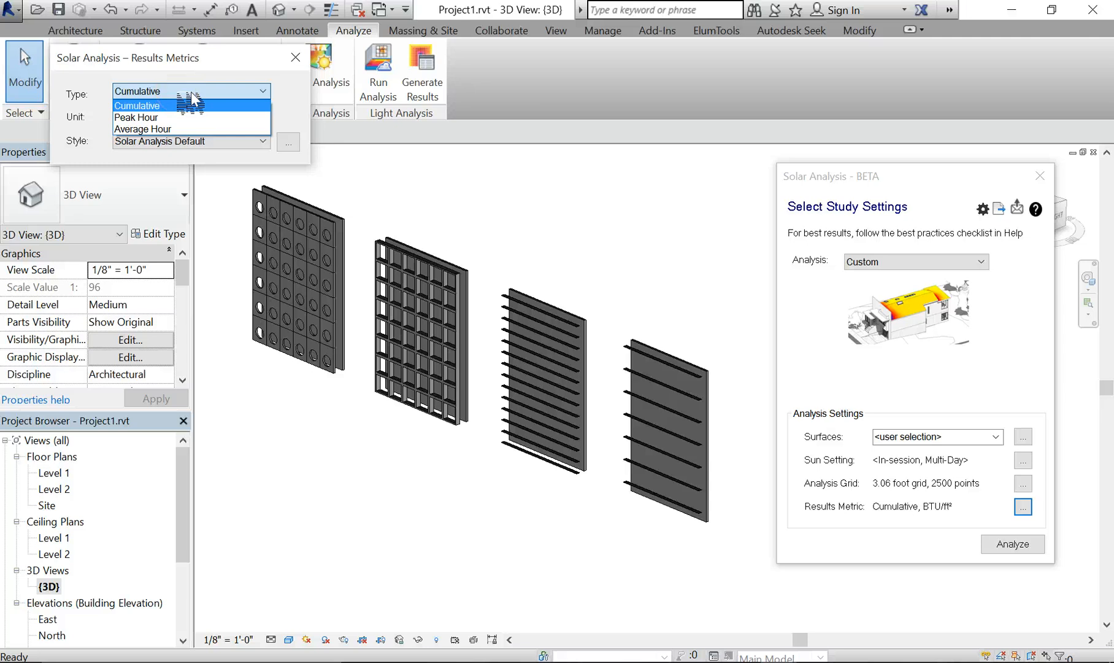
mouse_move(143, 129)
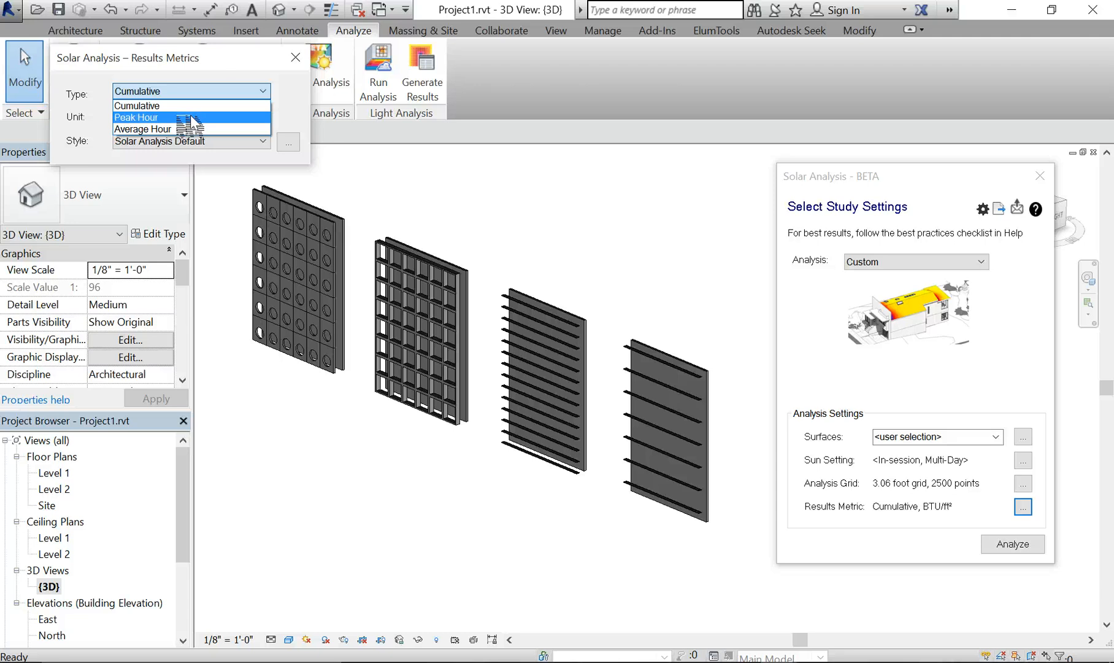
mouse_move(142, 105)
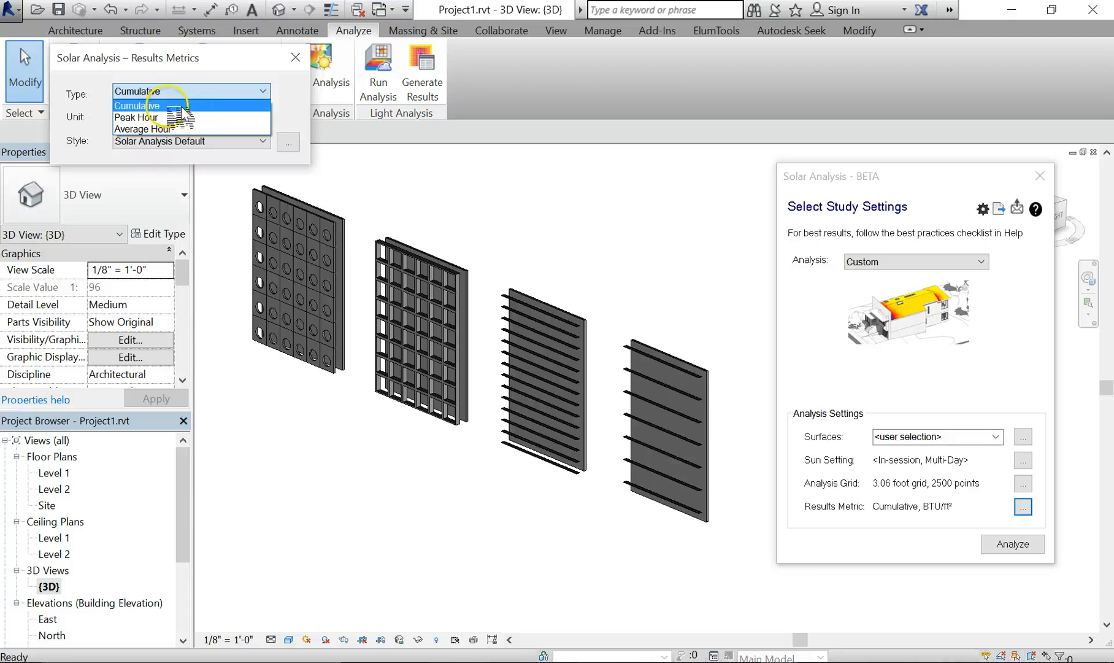
click(135, 93)
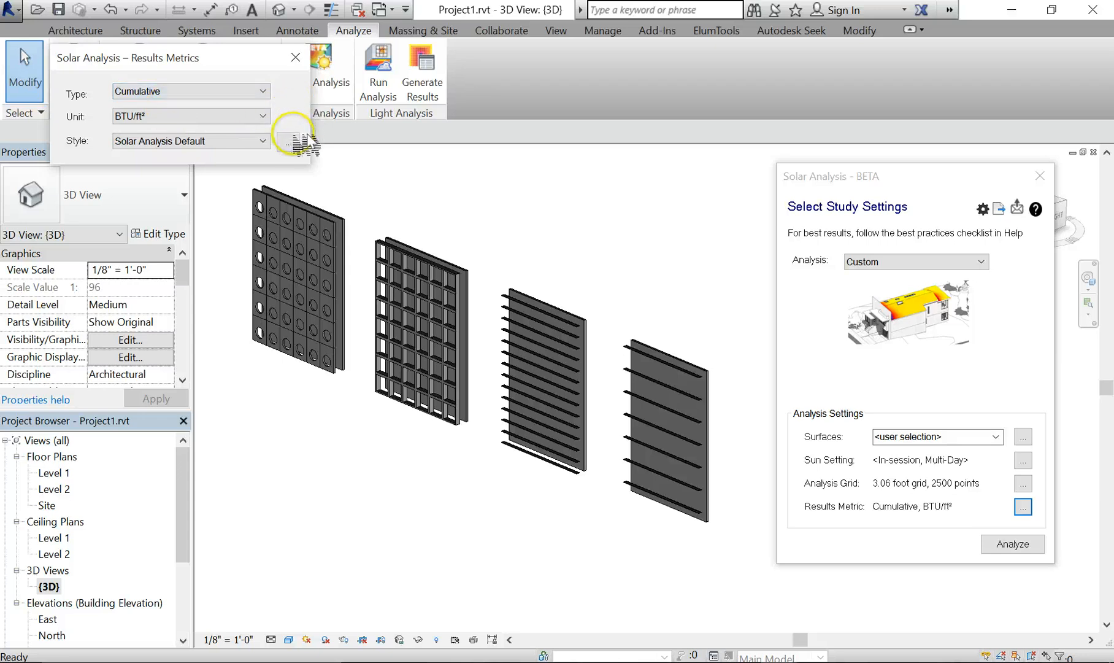
click(317, 64)
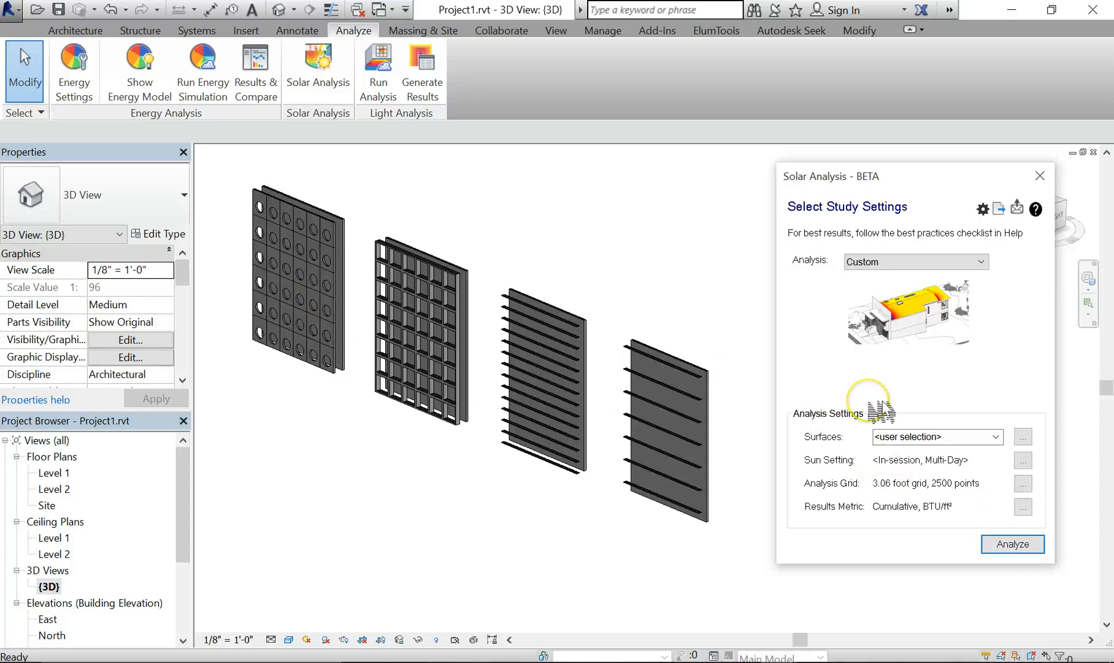
click(1012, 543)
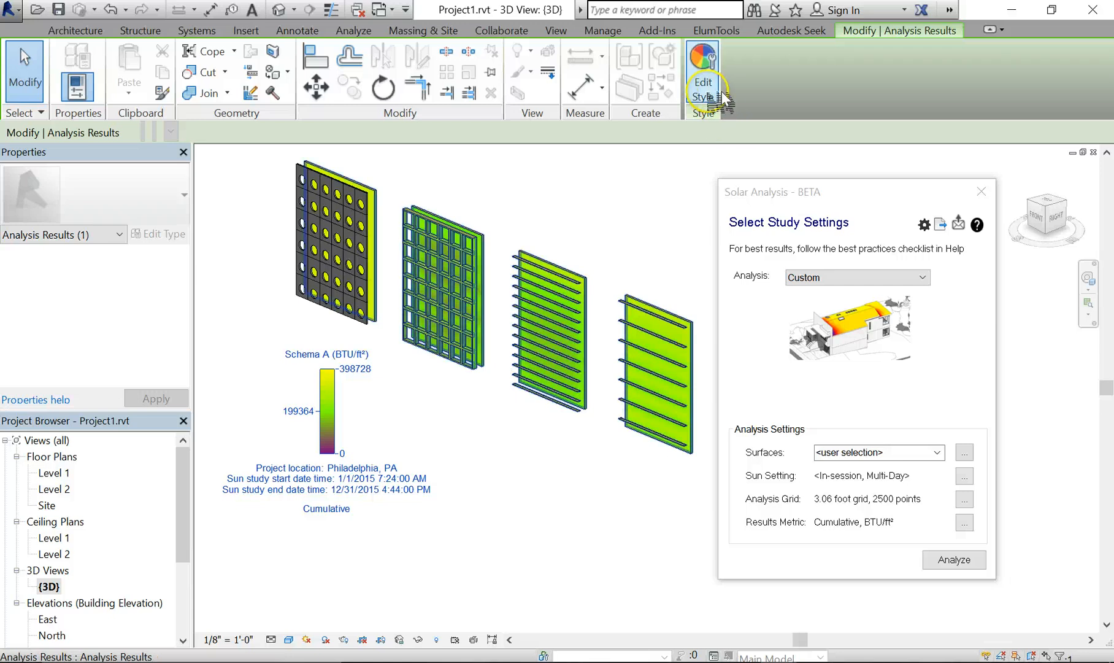
Step: Bring up the analysis display styles once results show on the panels
click(702, 71)
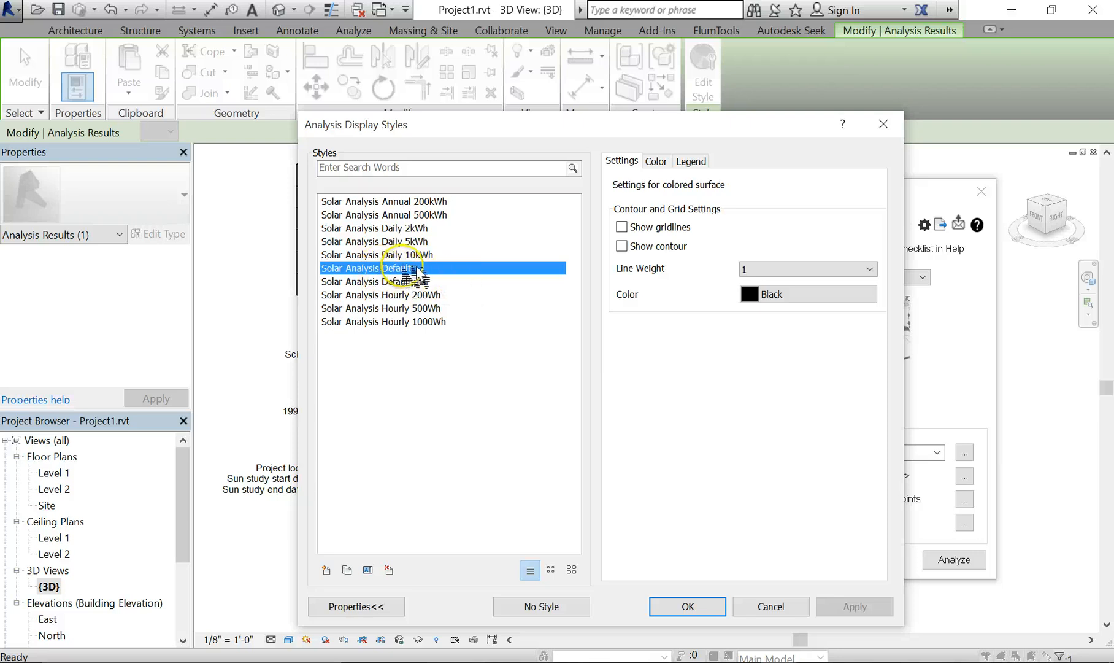
Step: Give the Solar Analysis Default style red maximum, blue minimum and yellow middle colours
click(690, 161)
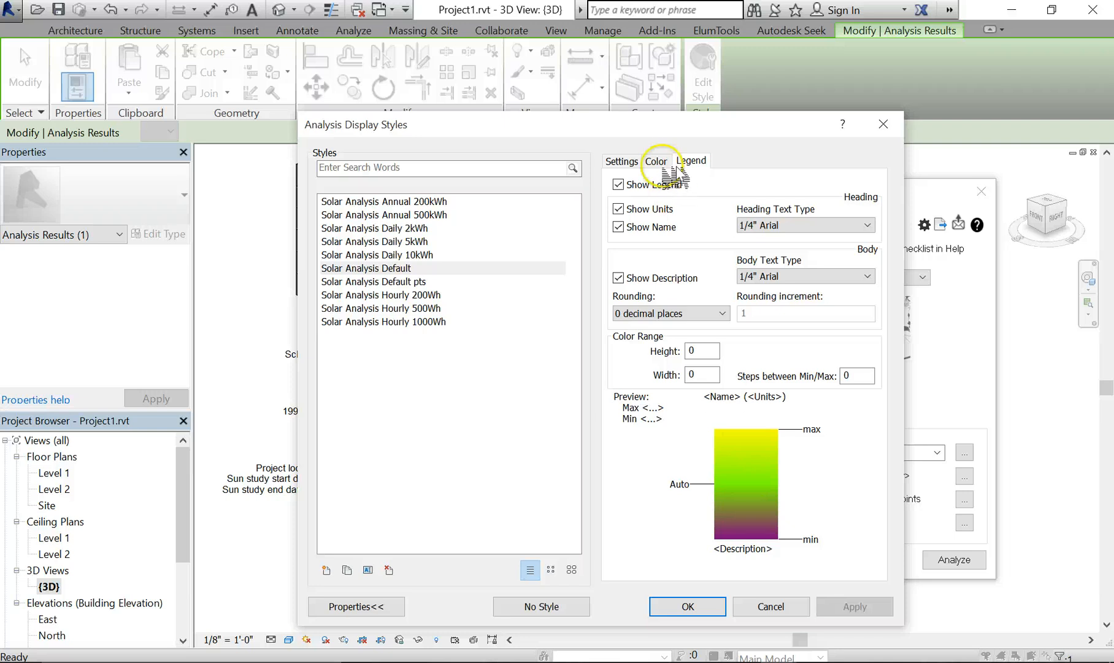
click(655, 161)
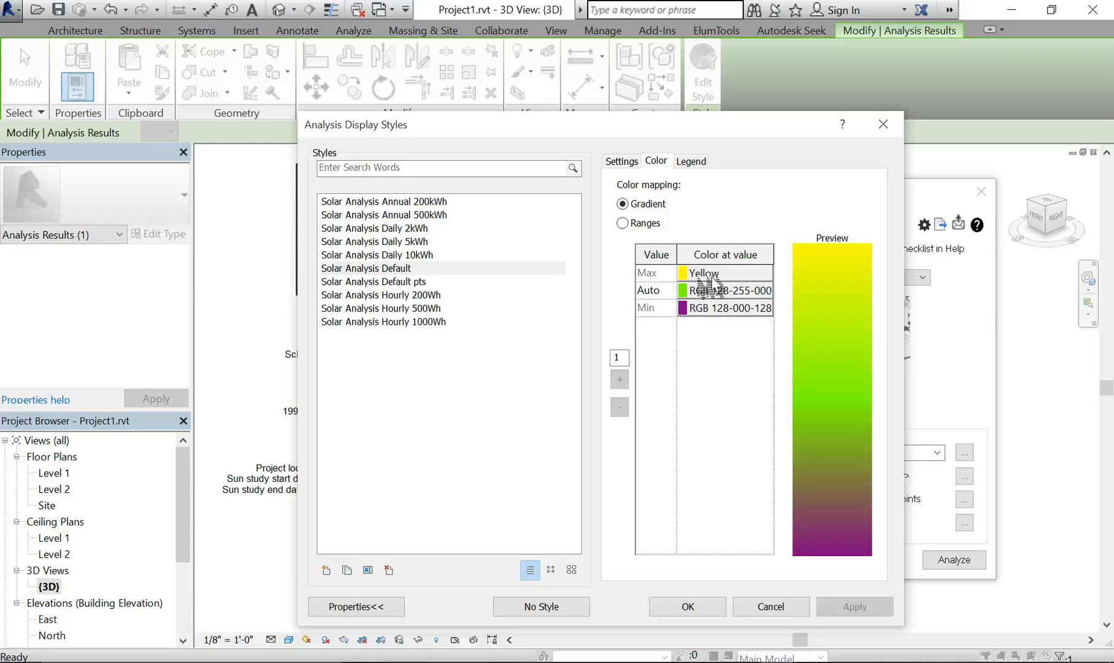
click(702, 273)
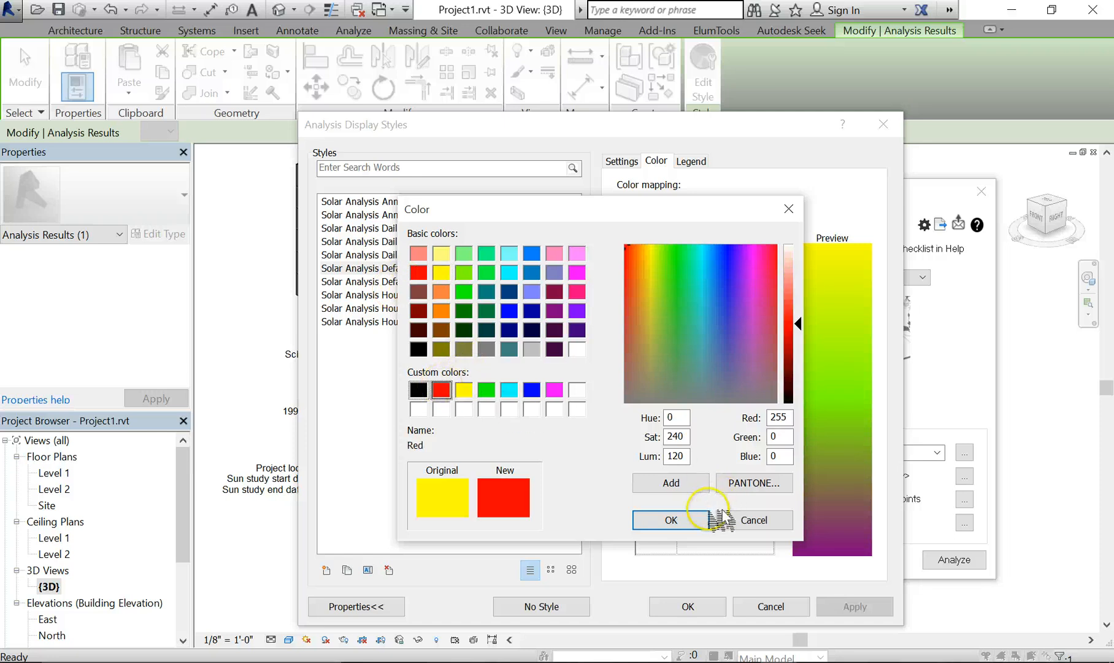
click(553, 312)
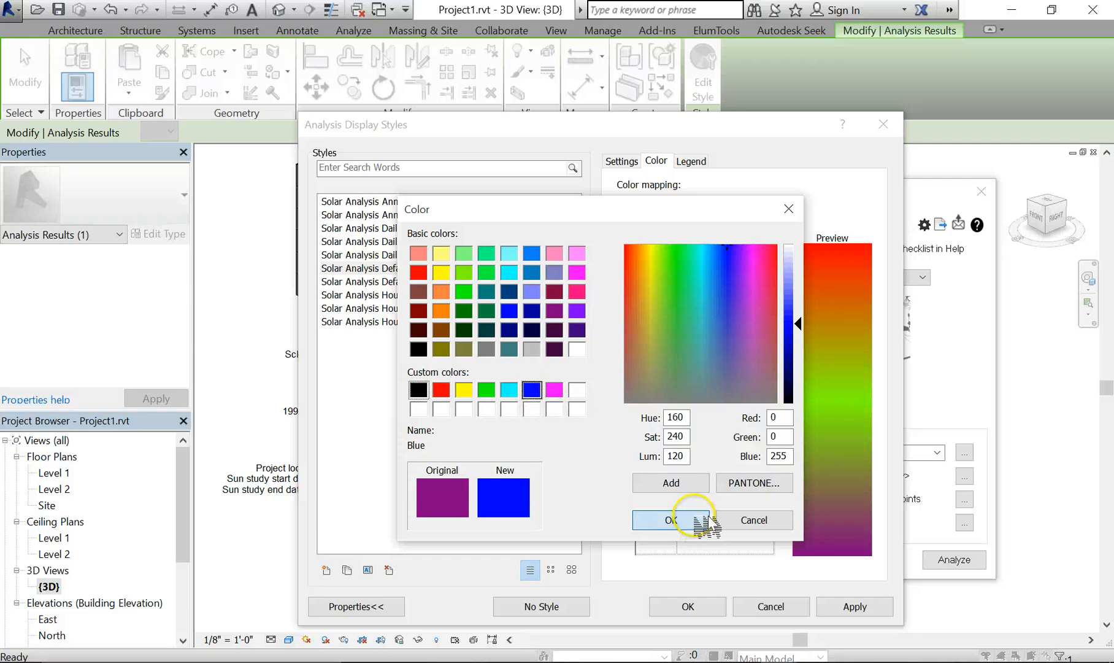
click(463, 272)
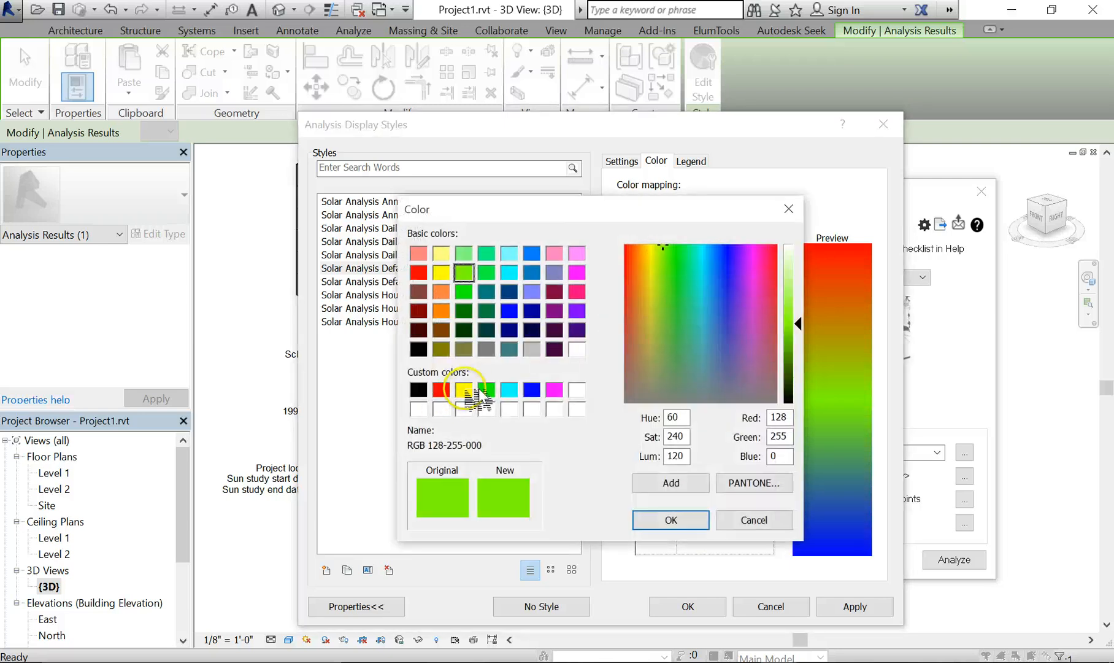
click(667, 520)
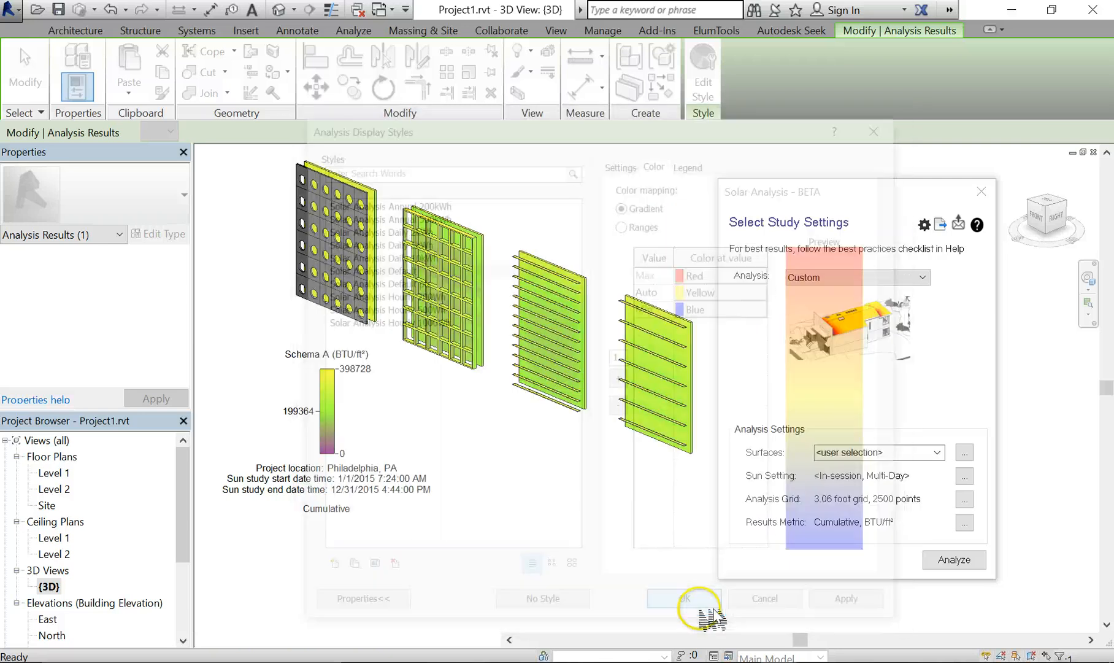
Step: Apply the red-yellow-blue gradient style and select the perforated panel to inspect its results
click(682, 598)
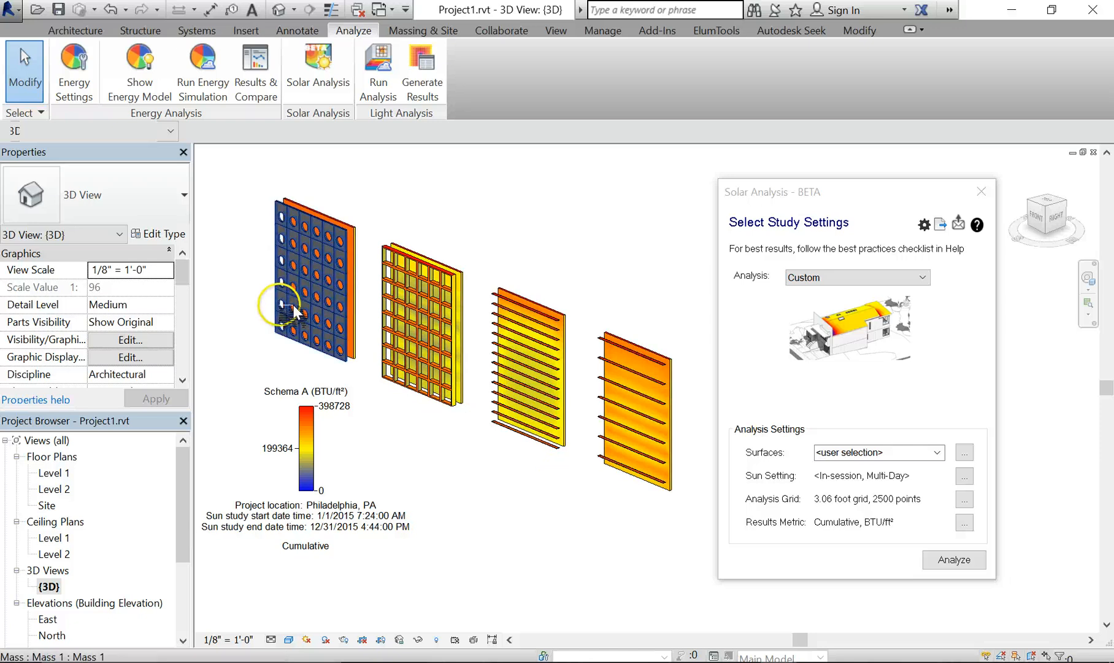
mouse_move(345, 349)
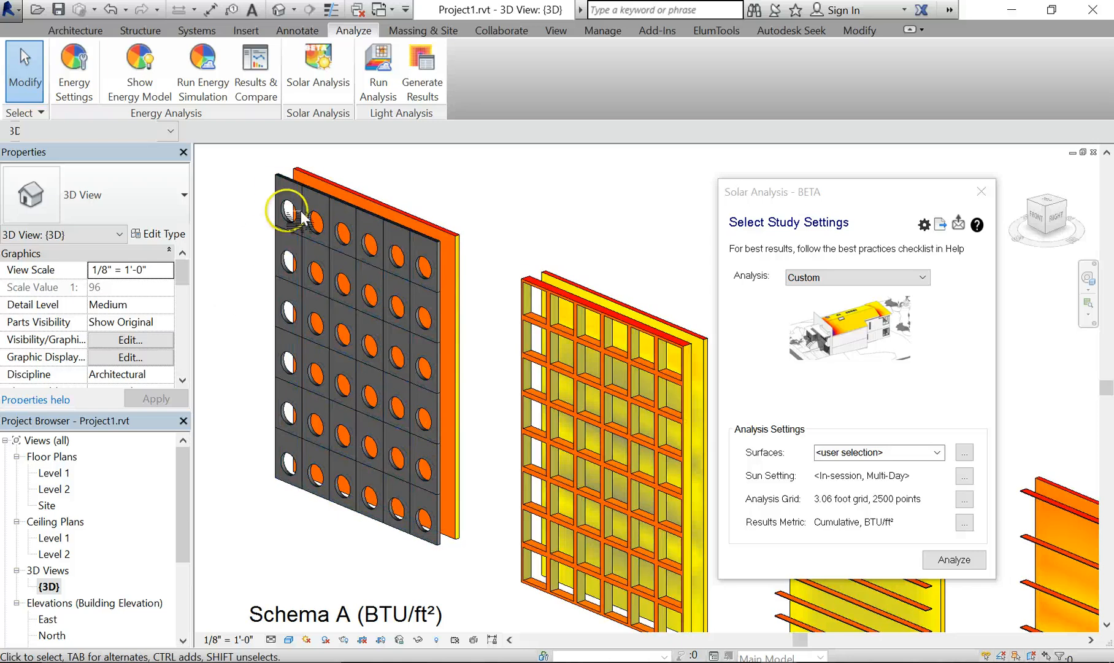
click(373, 365)
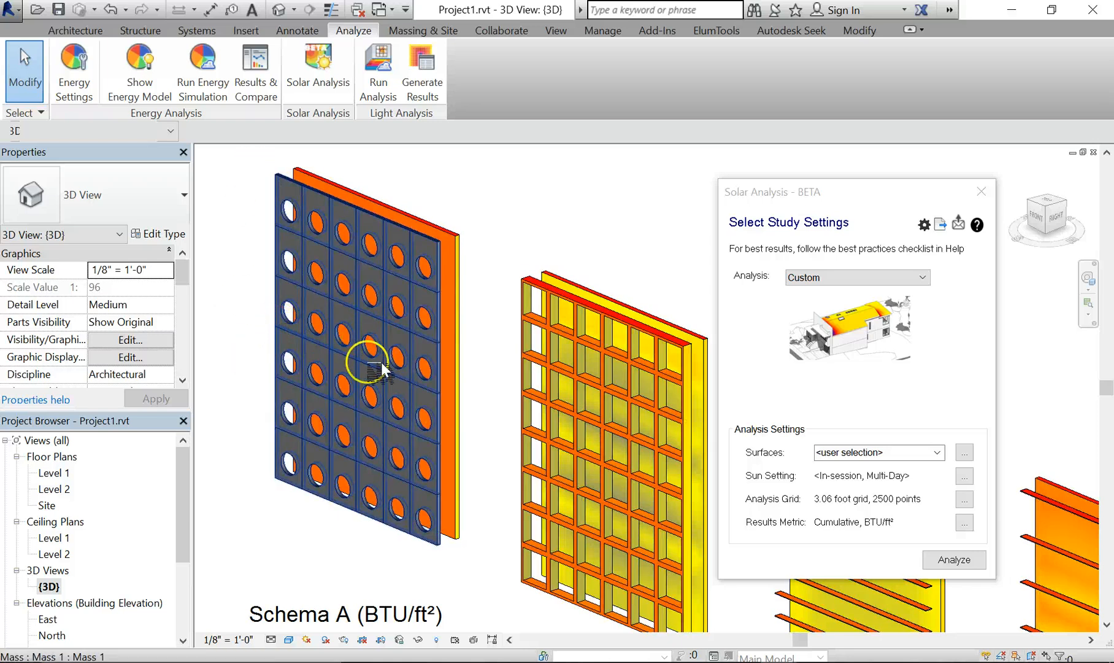
mouse_move(515, 246)
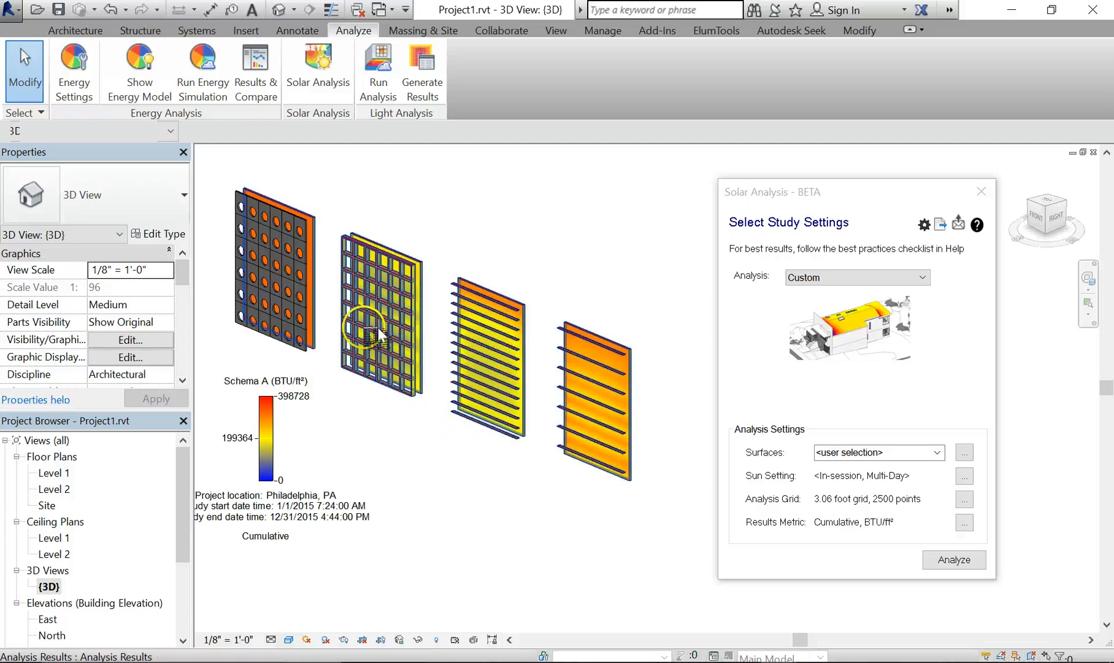
mouse_move(413, 273)
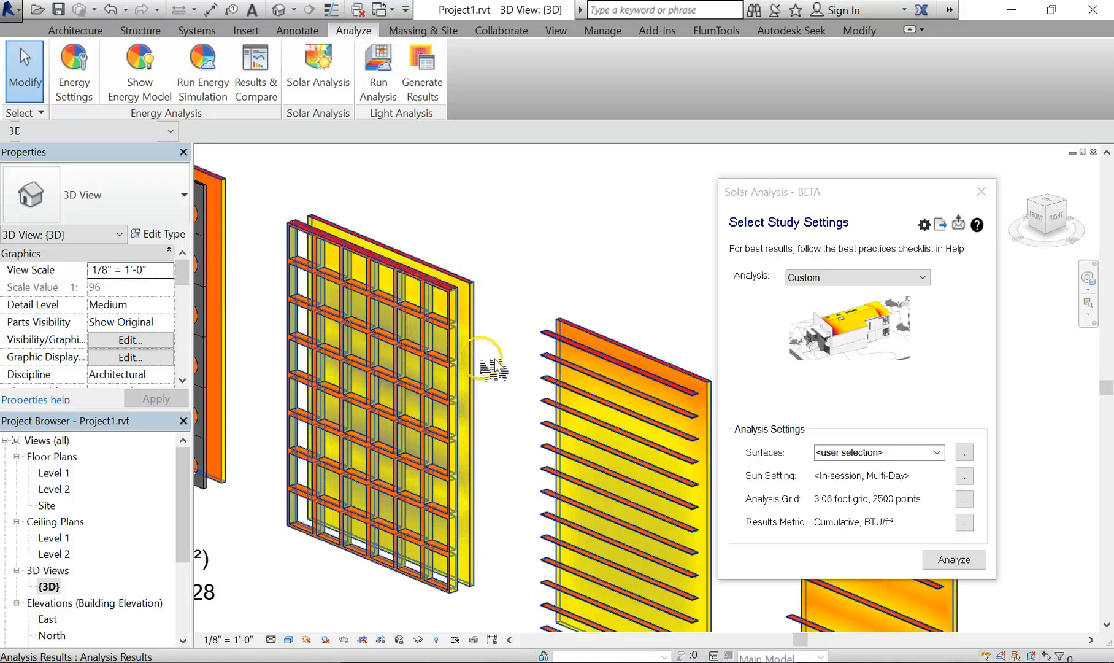
mouse_move(327, 227)
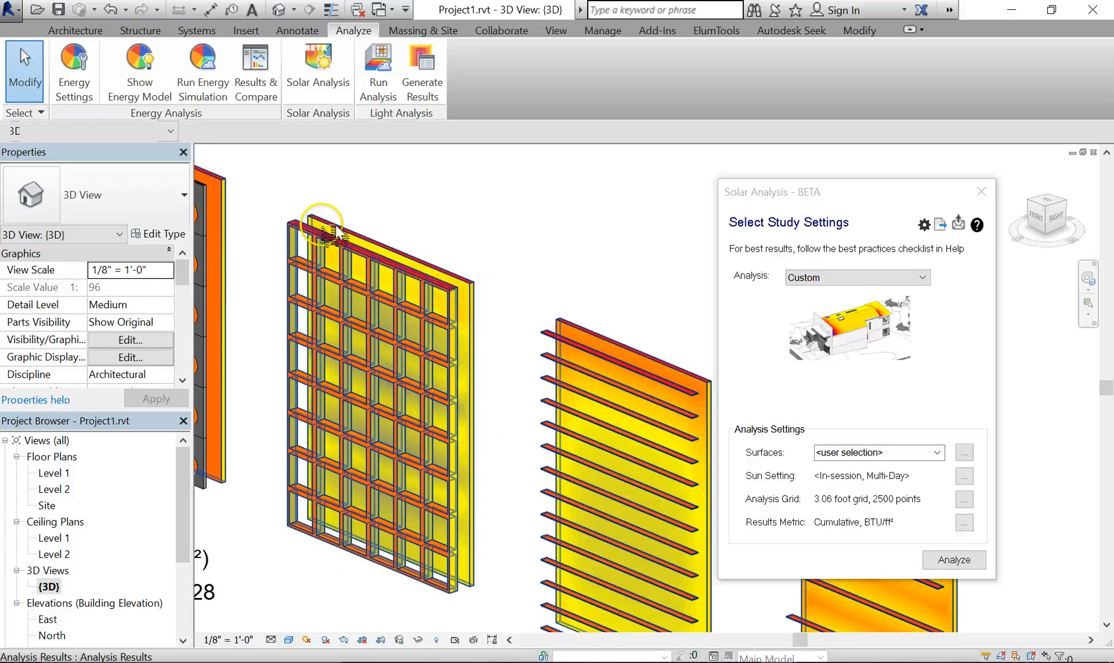
mouse_move(358, 322)
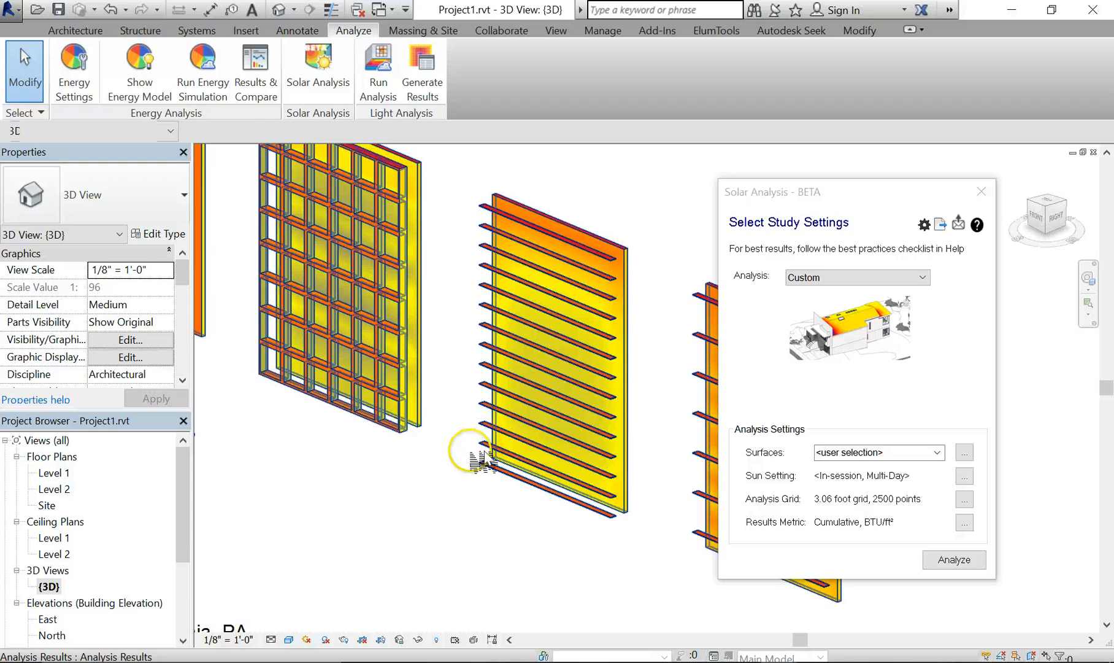
Step: Finish reviewing the four-panel cumulative solar results with the 0–398,728 BTU/ft² legend
click(954, 559)
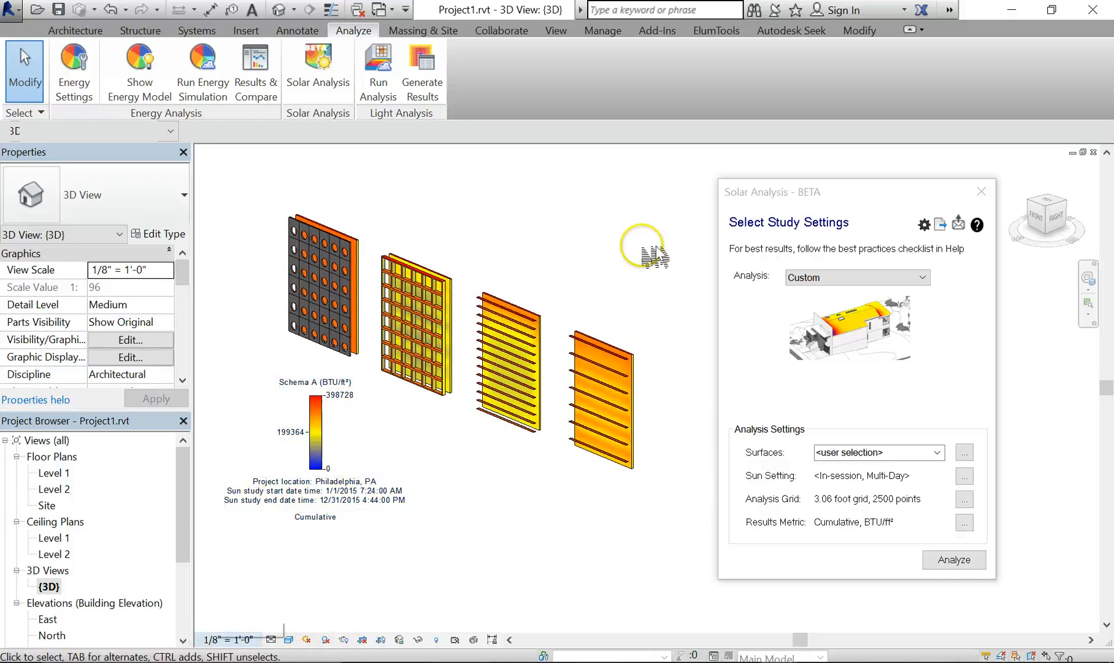
click(74, 31)
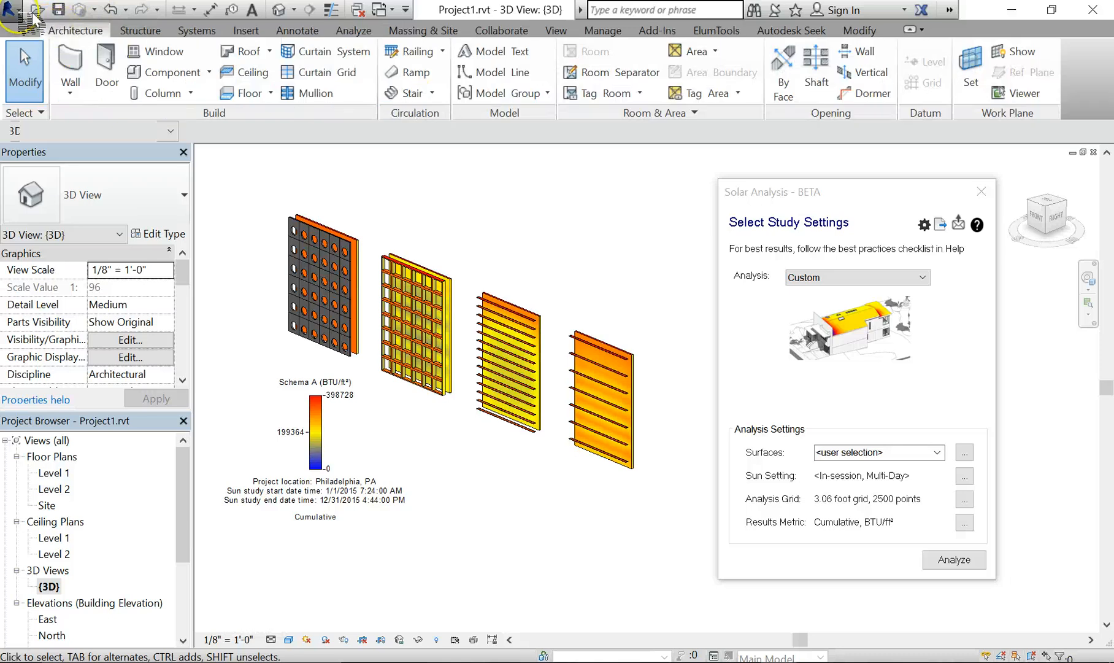